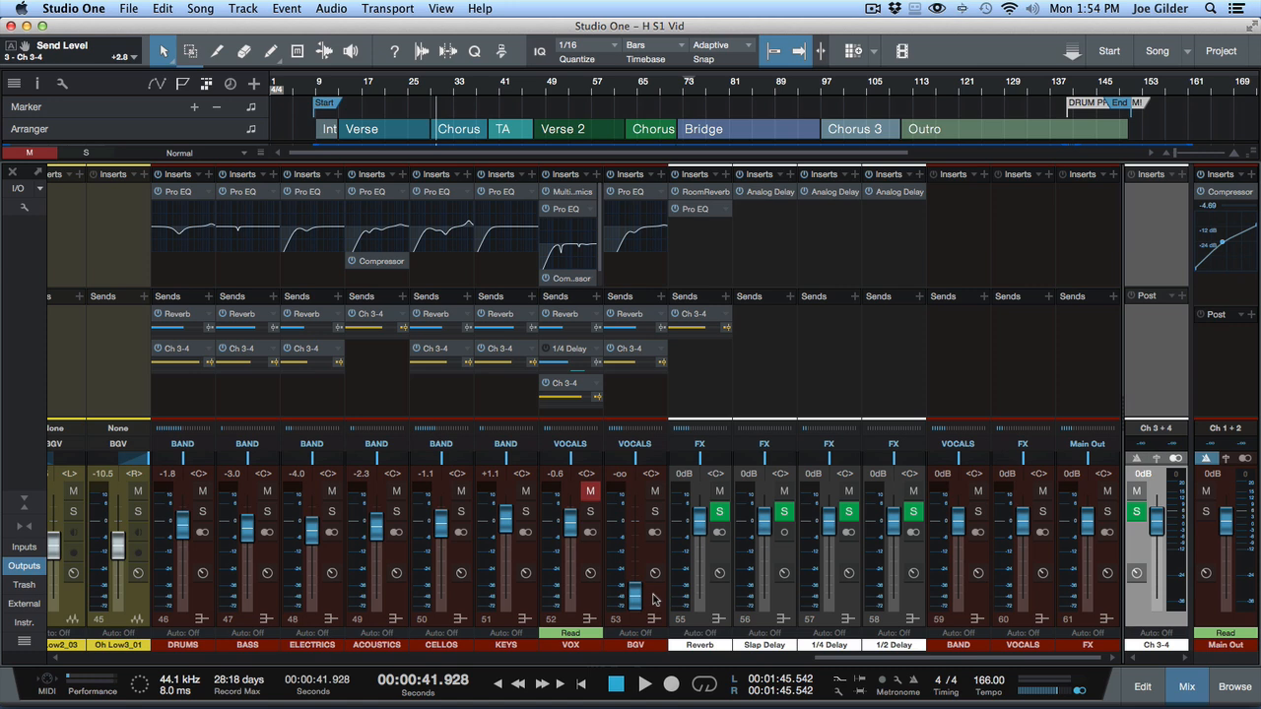
{"action": "mouse_move", "coordinate": [404, 412]}
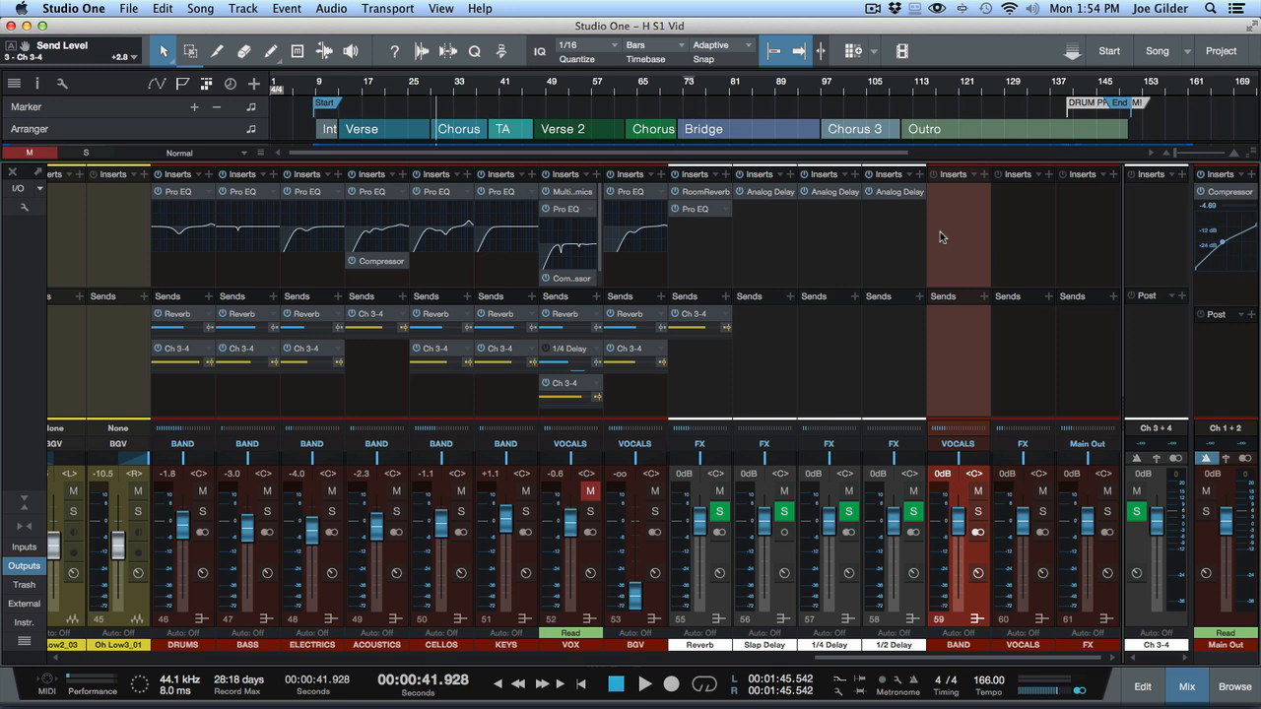
{"action": "mouse_move", "coordinate": [923, 247]}
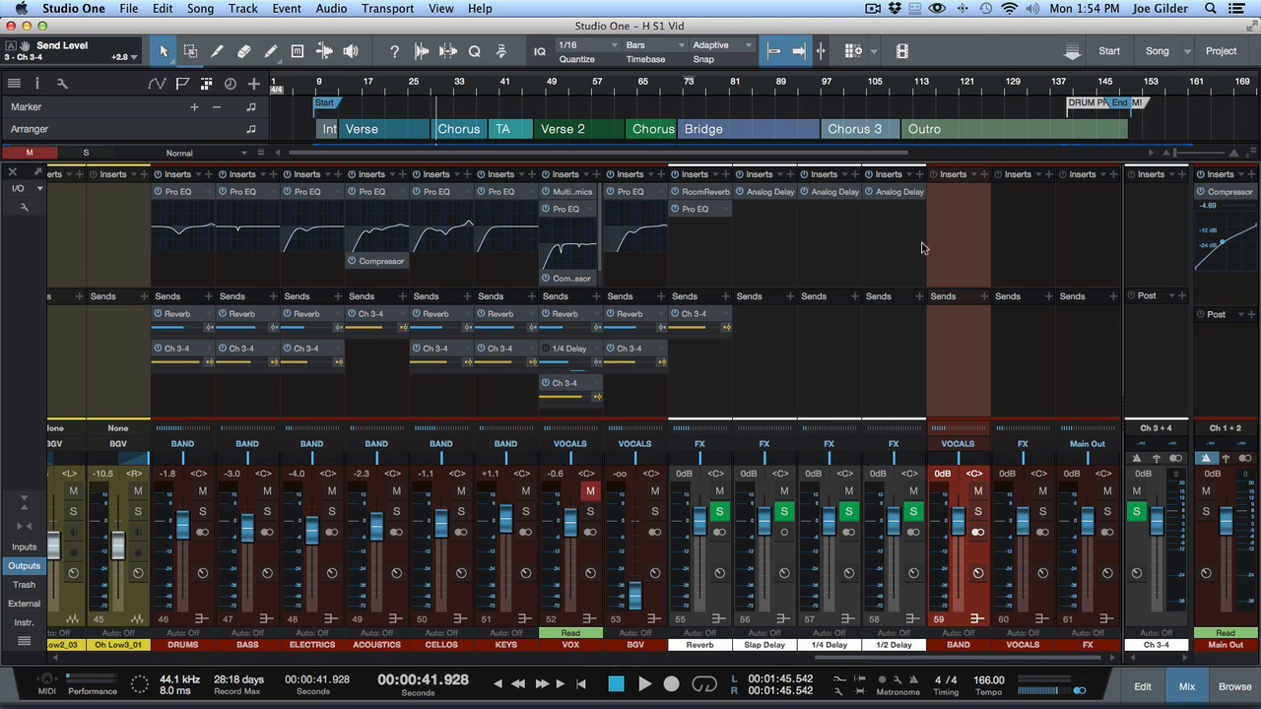
{"action": "mouse_move", "coordinate": [1060, 372]}
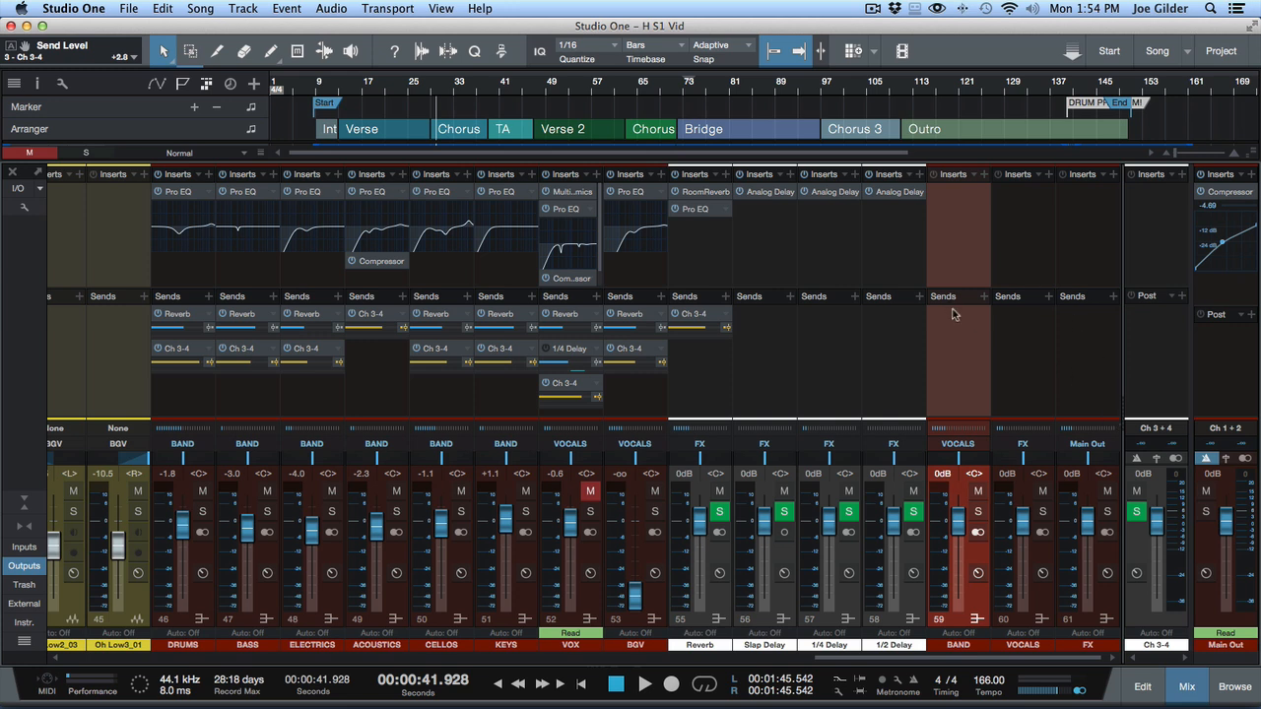
{"action": "mouse_move", "coordinate": [960, 329]}
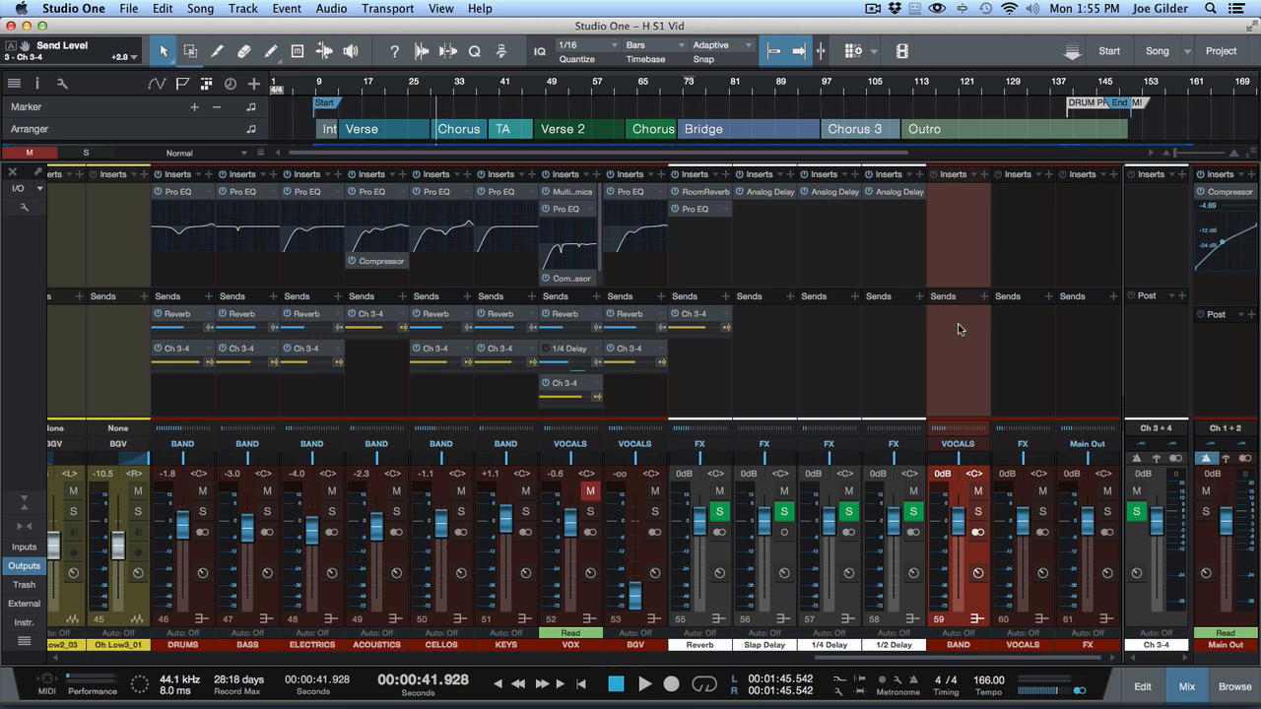
{"action": "mouse_move", "coordinate": [926, 667]}
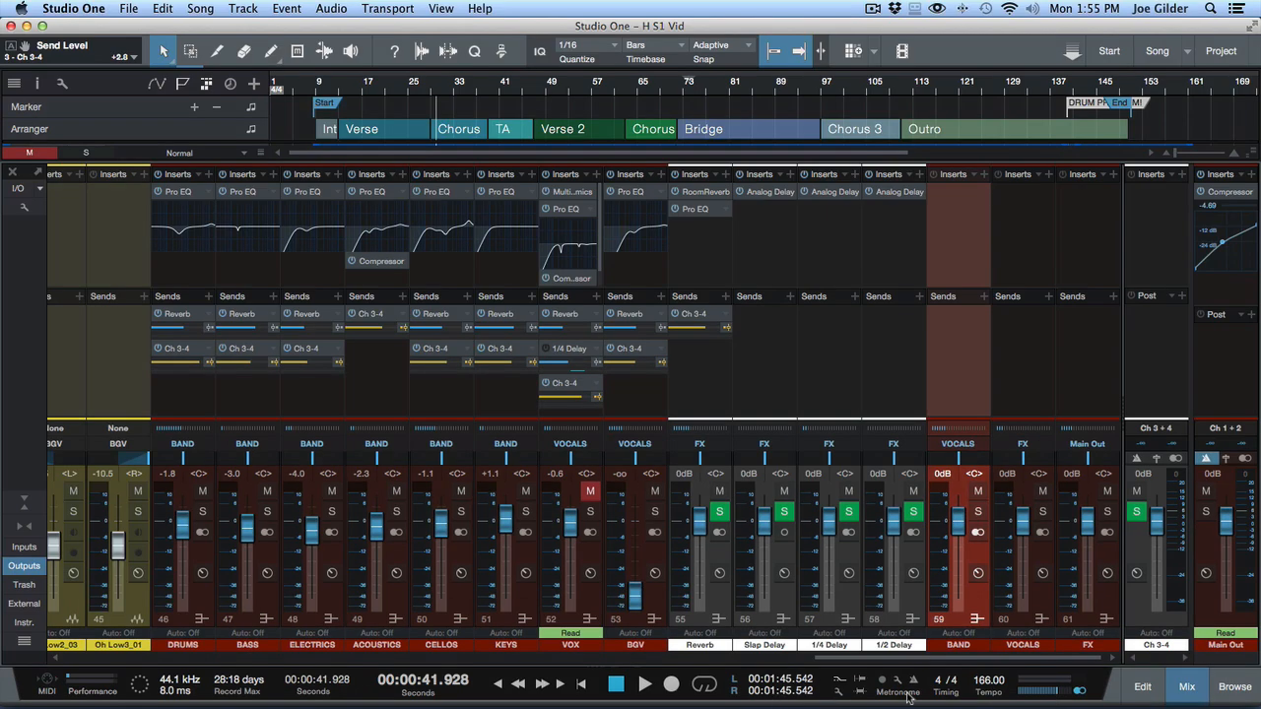
{"action": "mouse_move", "coordinate": [911, 679]}
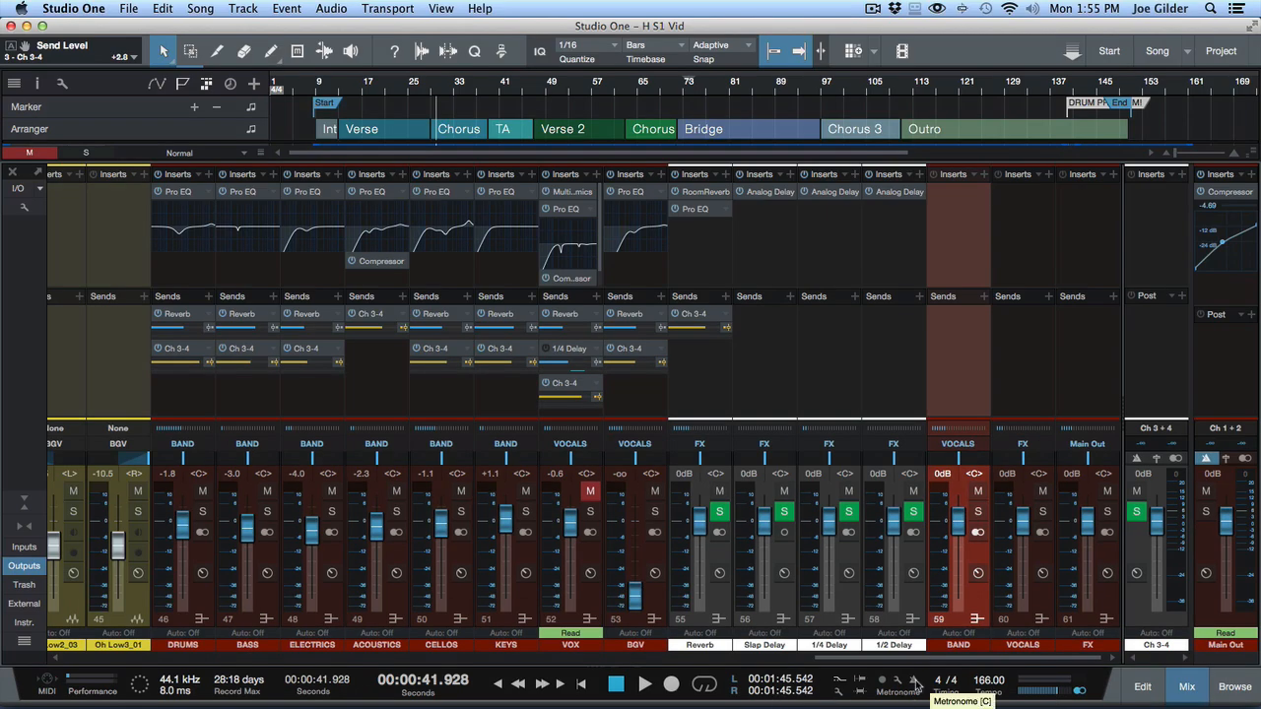
Step: Enable the metronome toggle in the transport bar
{"action": "left_click", "coordinate": [645, 683]}
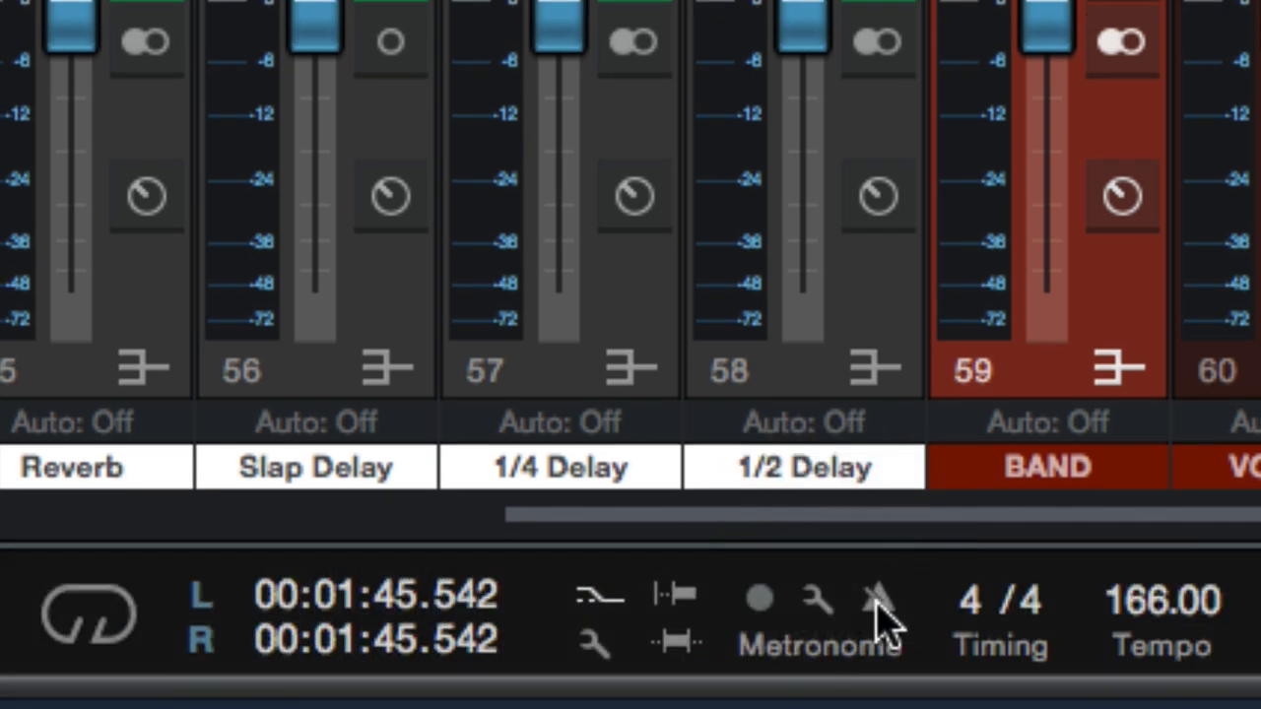
{"action": "mouse_move", "coordinate": [876, 601]}
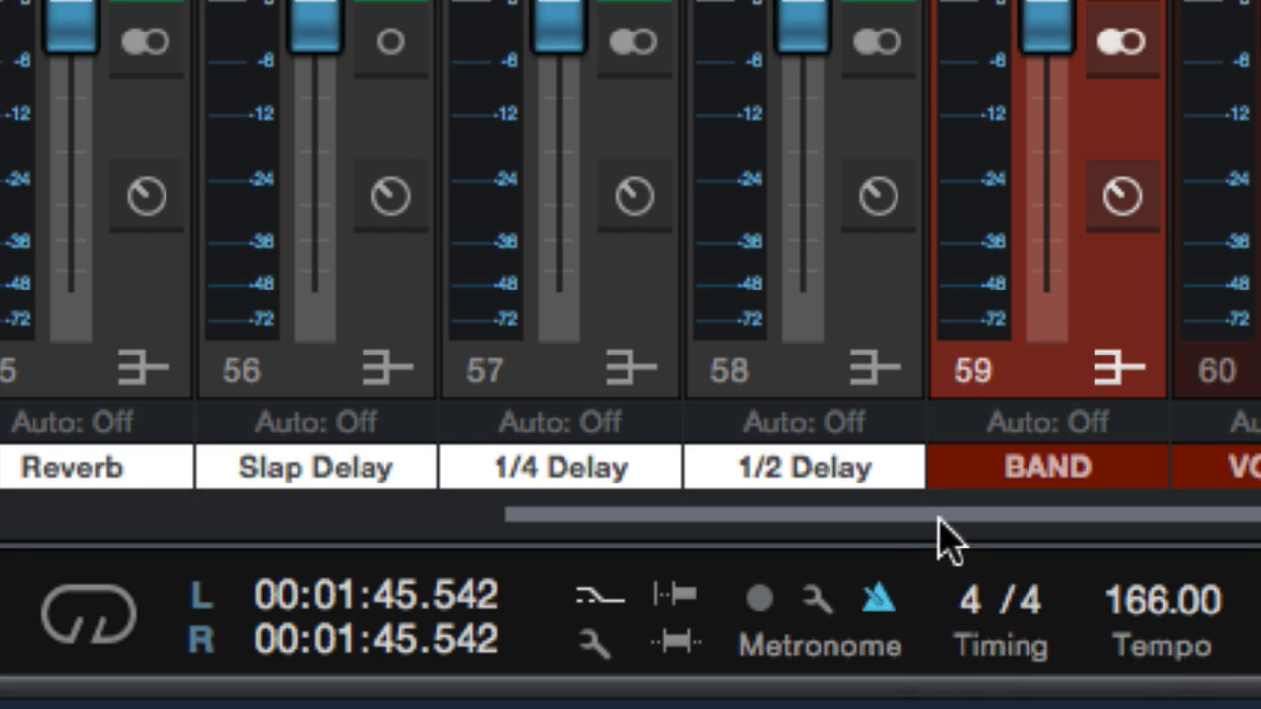
{"action": "mouse_move", "coordinate": [871, 512]}
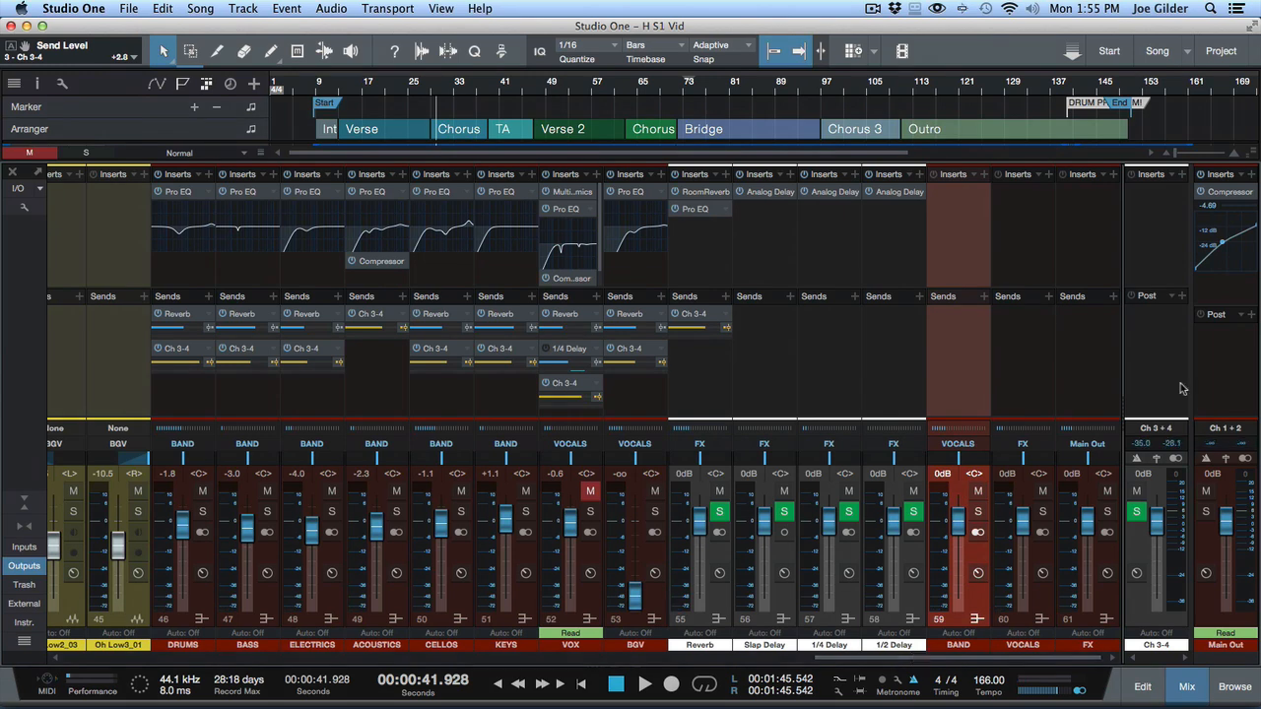
{"action": "mouse_move", "coordinate": [1138, 374]}
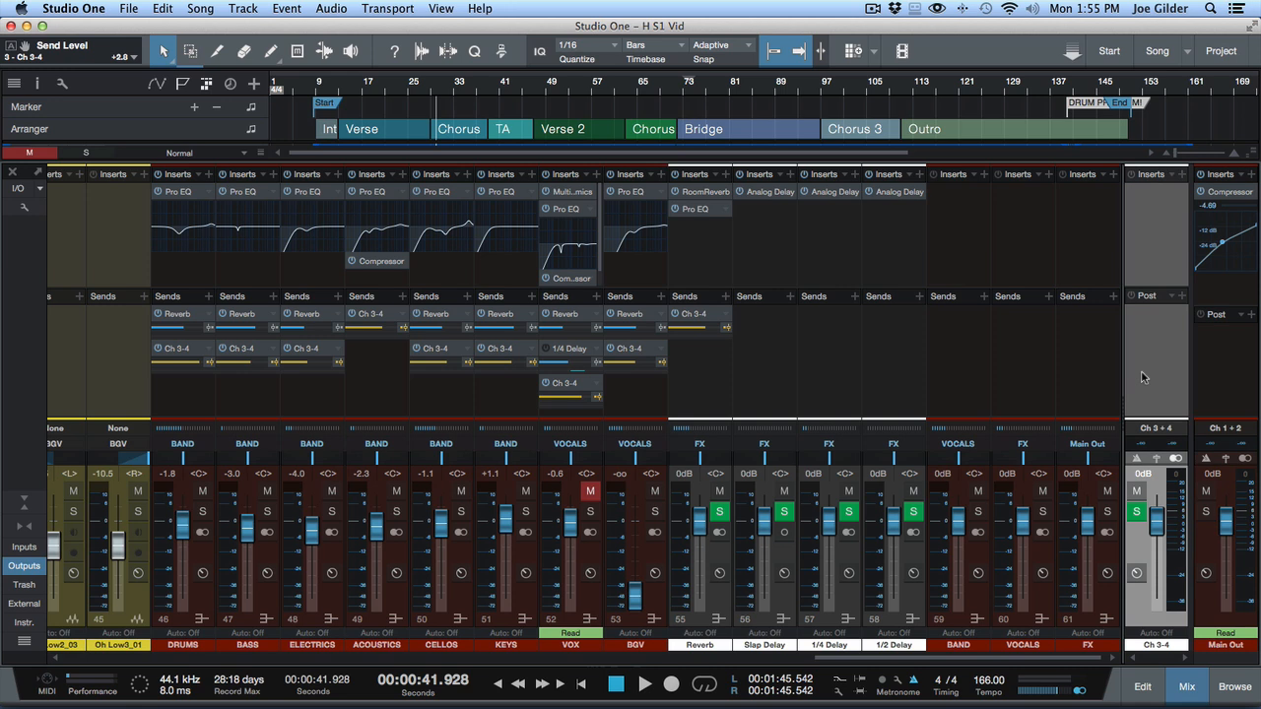
{"action": "mouse_move", "coordinate": [1151, 436]}
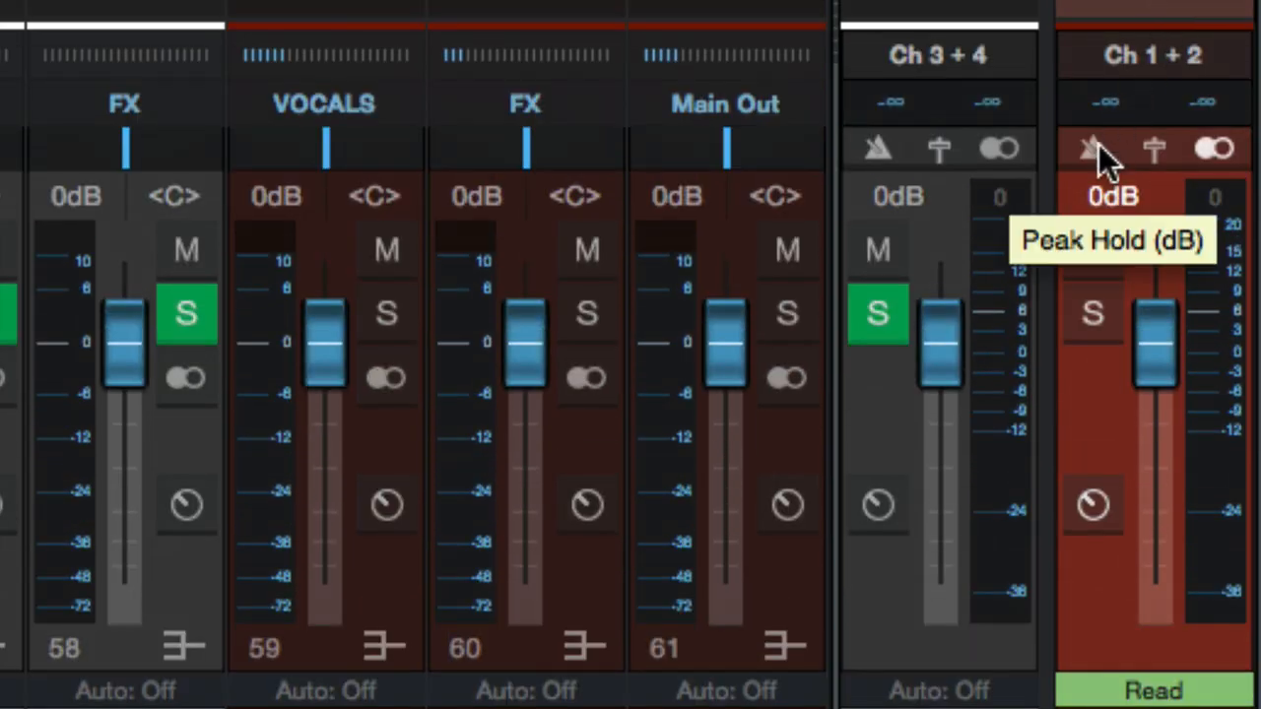
{"action": "mouse_move", "coordinate": [1113, 192]}
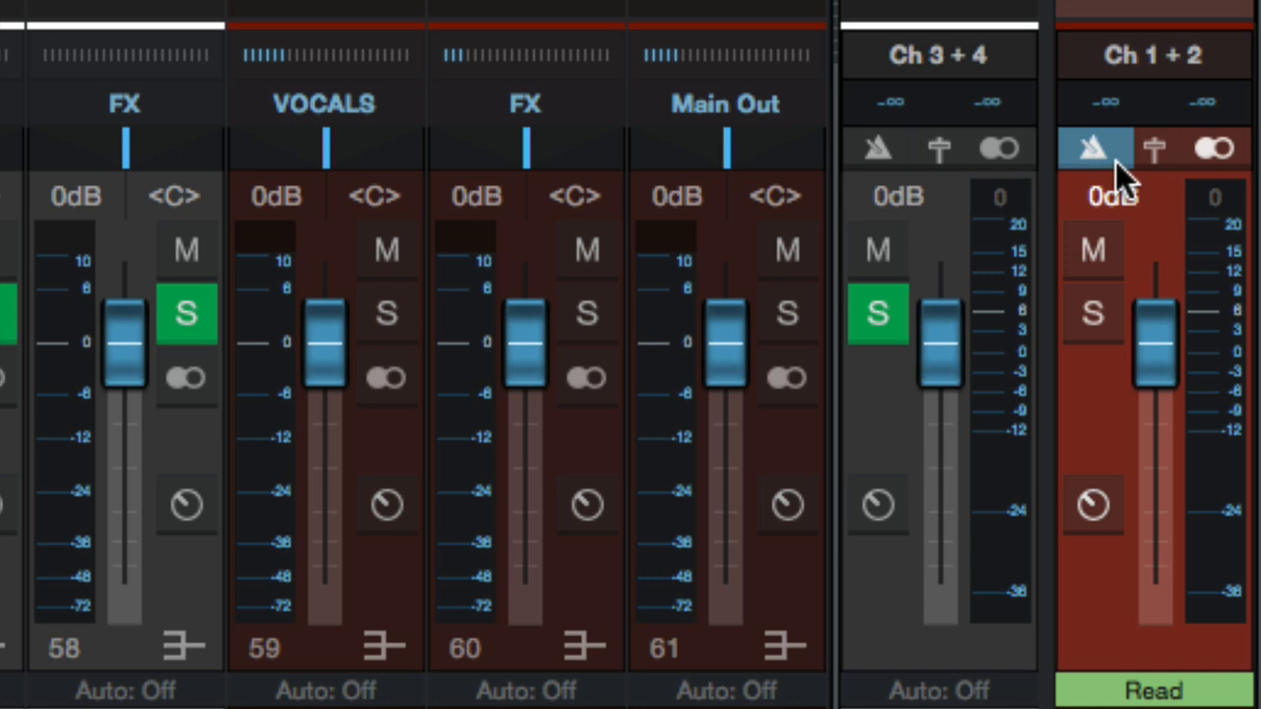
{"action": "mouse_move", "coordinate": [1093, 148]}
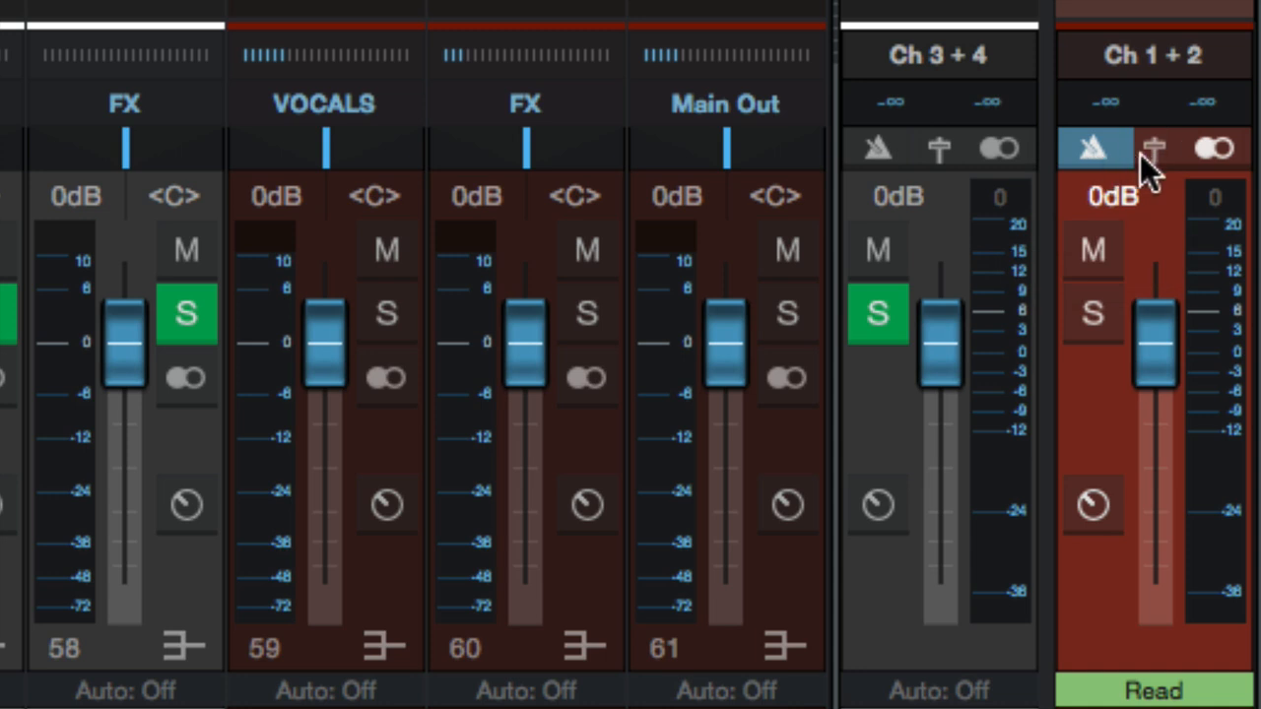
{"action": "mouse_move", "coordinate": [892, 477]}
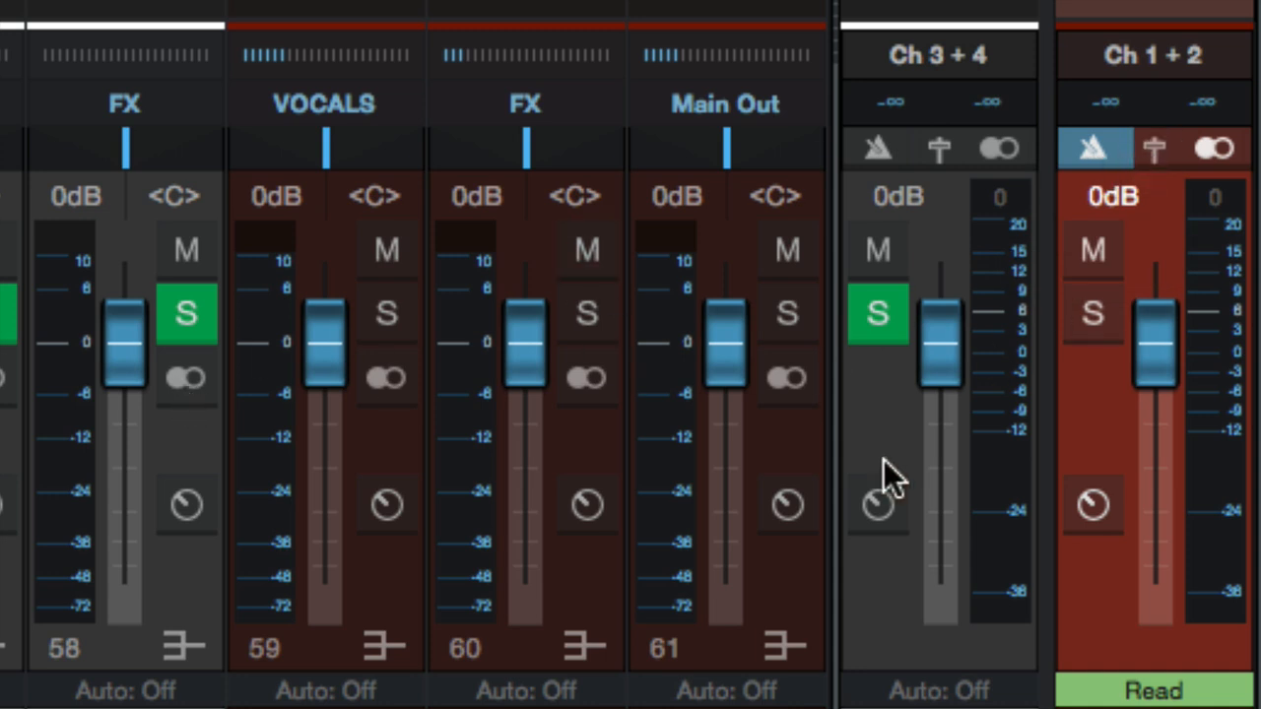
{"action": "mouse_move", "coordinate": [788, 576]}
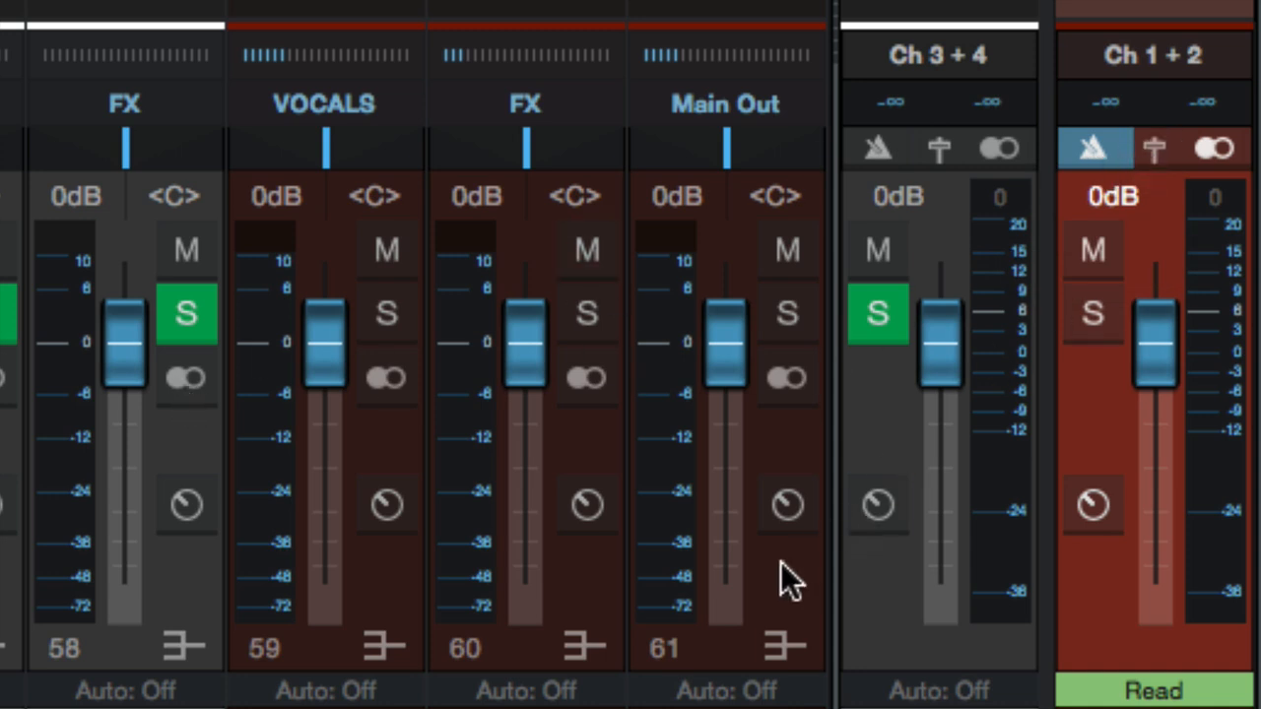
{"action": "mouse_move", "coordinate": [1154, 148]}
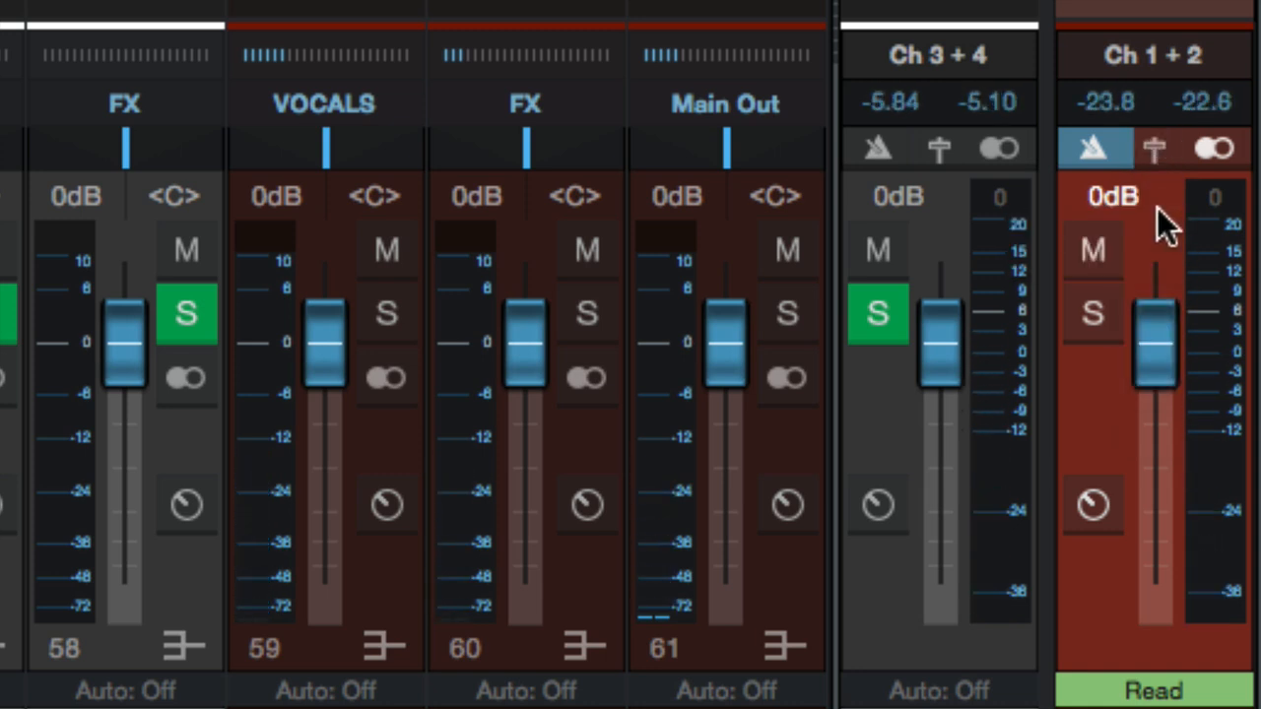
{"action": "left_click", "coordinate": [1091, 149]}
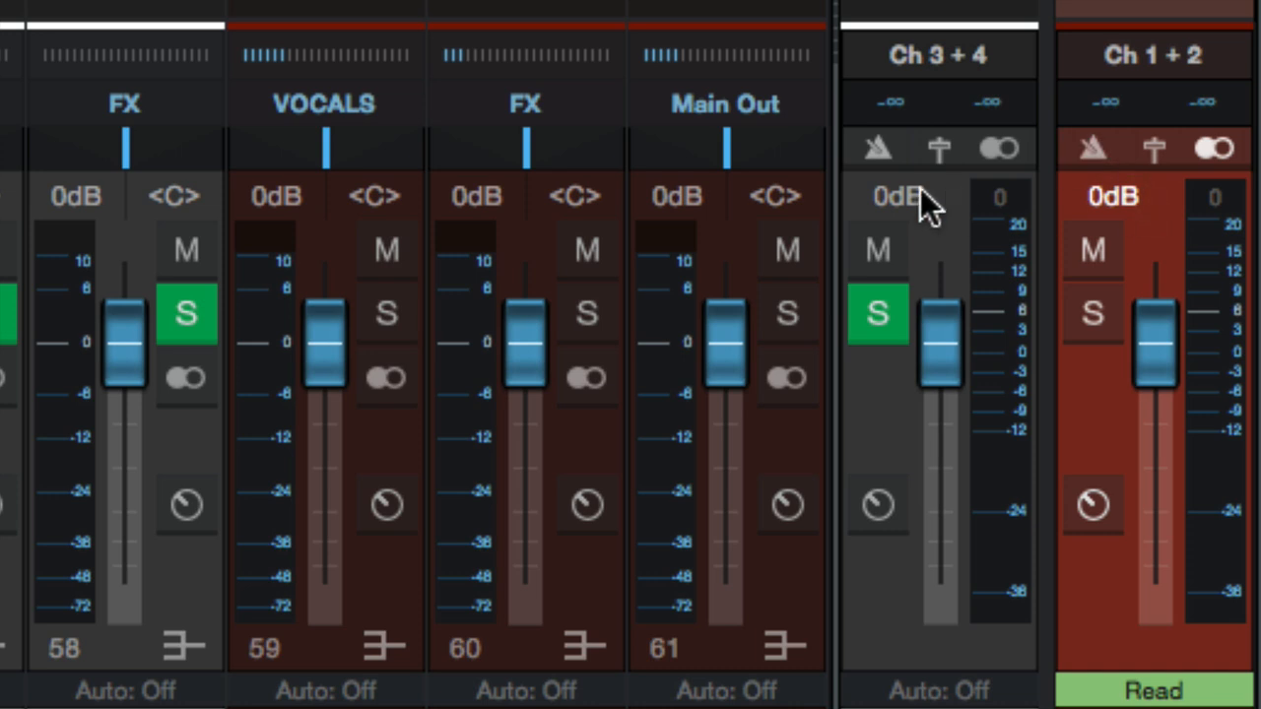
Step: Route the click to the Ch 3 + 4 output and lower it to -2.7 dB
{"action": "left_click", "coordinate": [877, 148]}
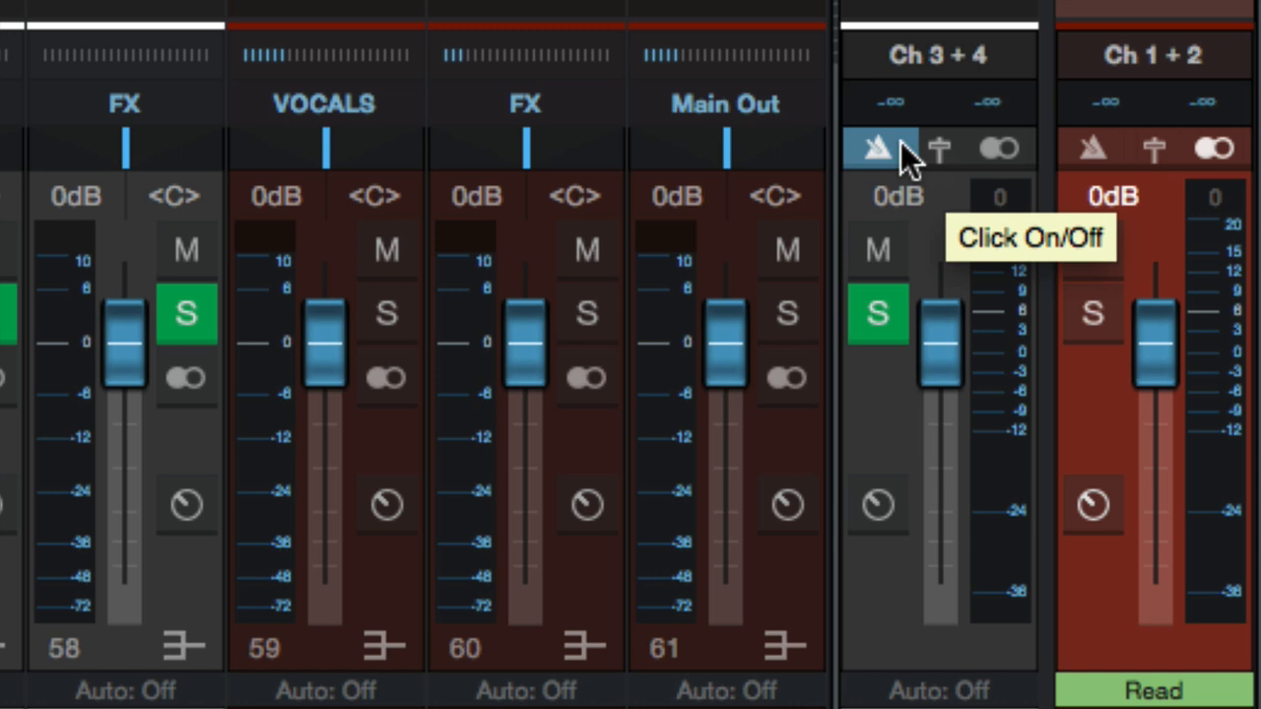
{"action": "mouse_move", "coordinate": [950, 316]}
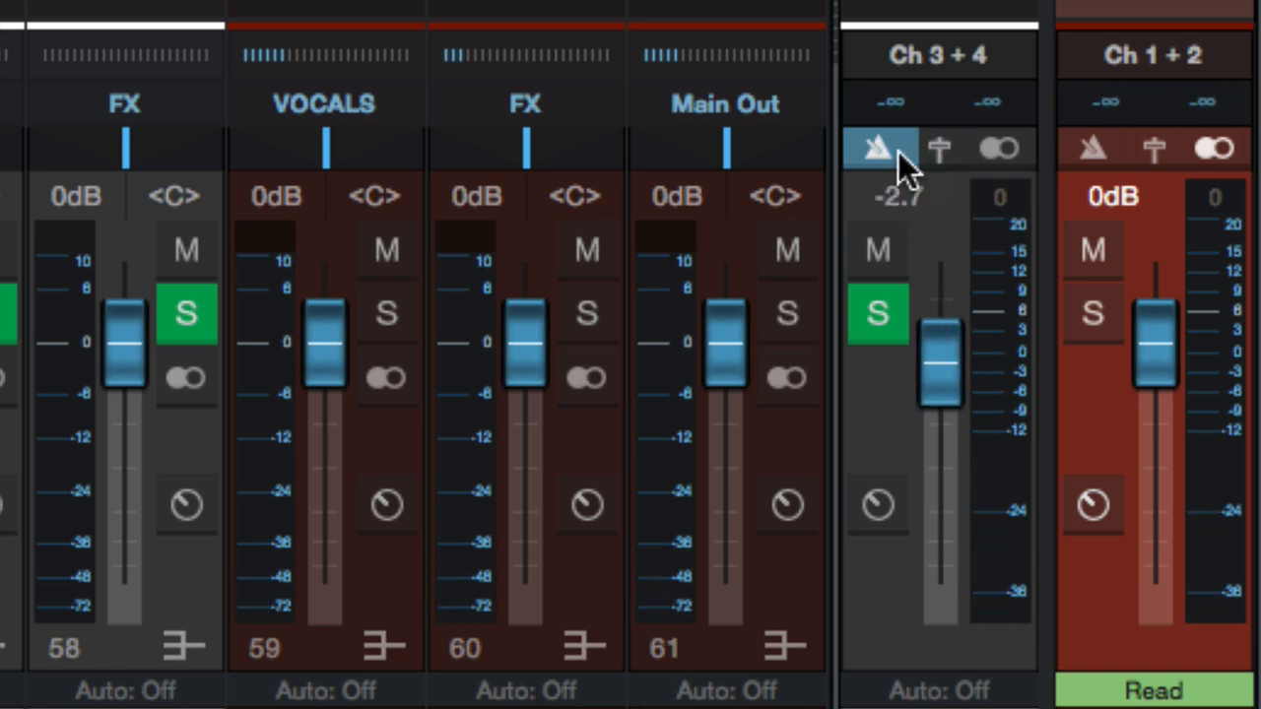
{"action": "left_click", "coordinate": [937, 148]}
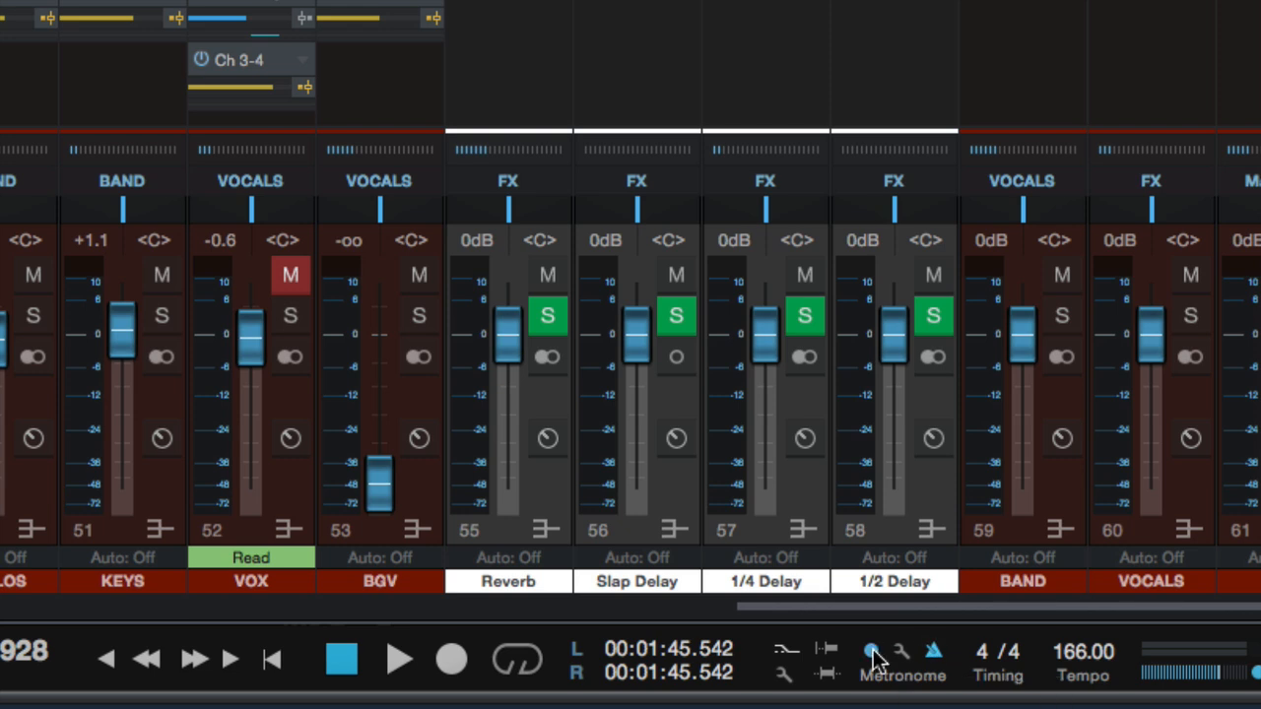
{"action": "mouse_move", "coordinate": [856, 670]}
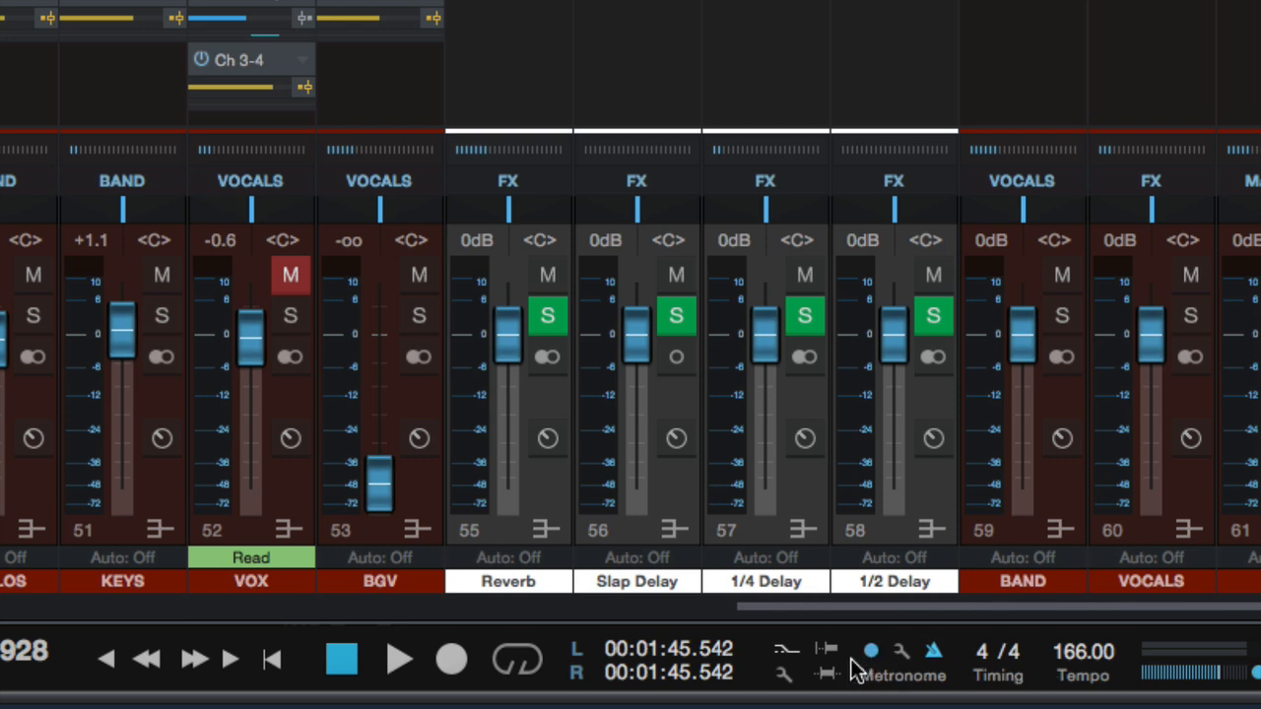
{"action": "mouse_move", "coordinate": [874, 655]}
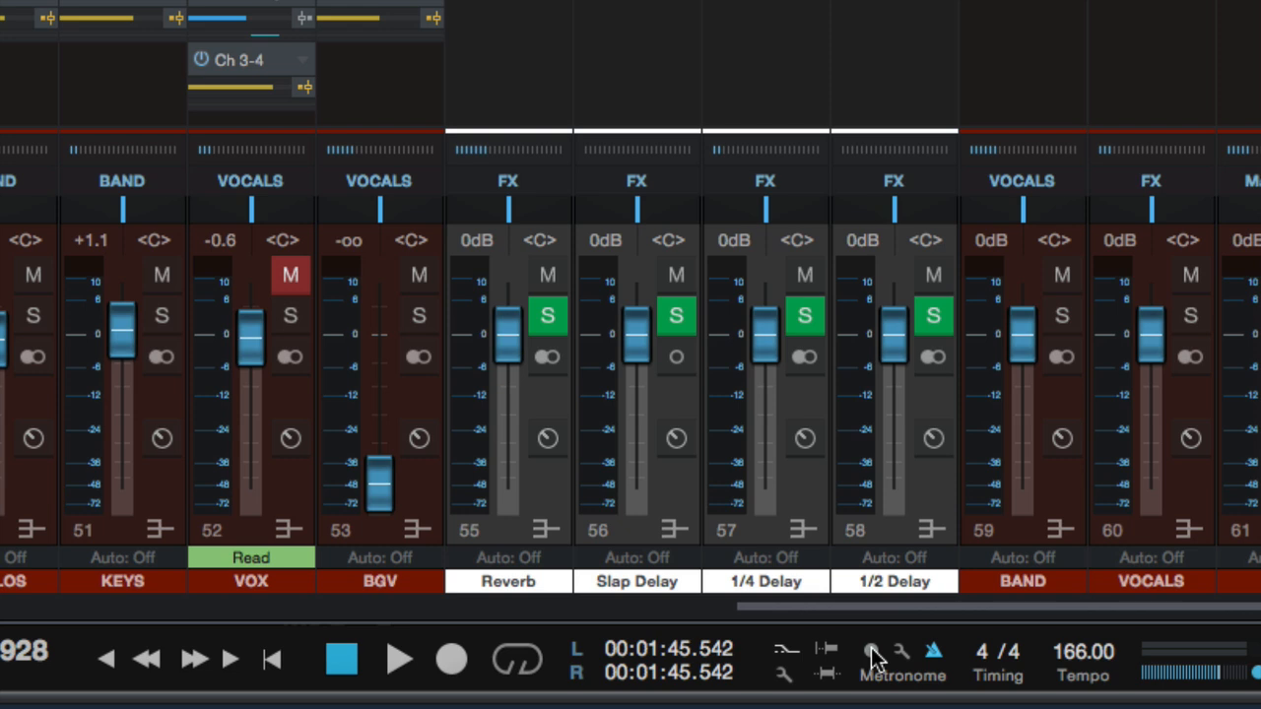
Step: Disable the precount and open Metronome Setup
{"action": "left_click", "coordinate": [870, 651]}
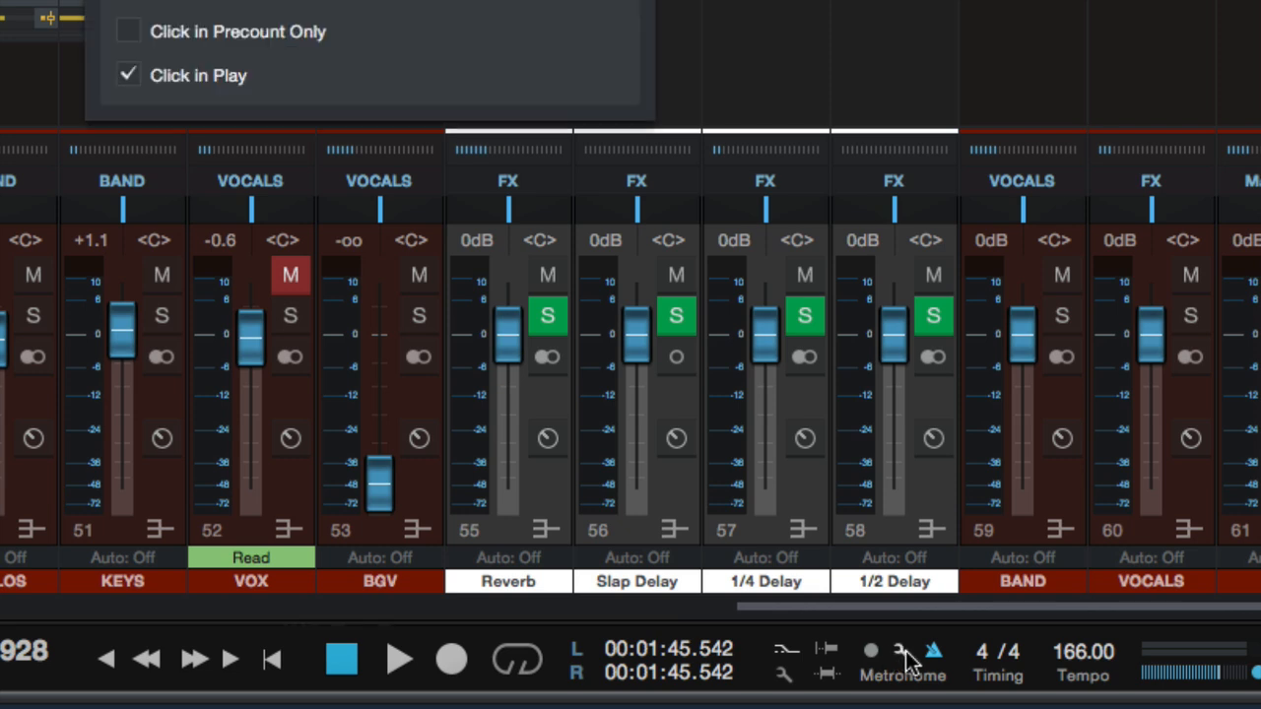
{"action": "left_click", "coordinate": [931, 651]}
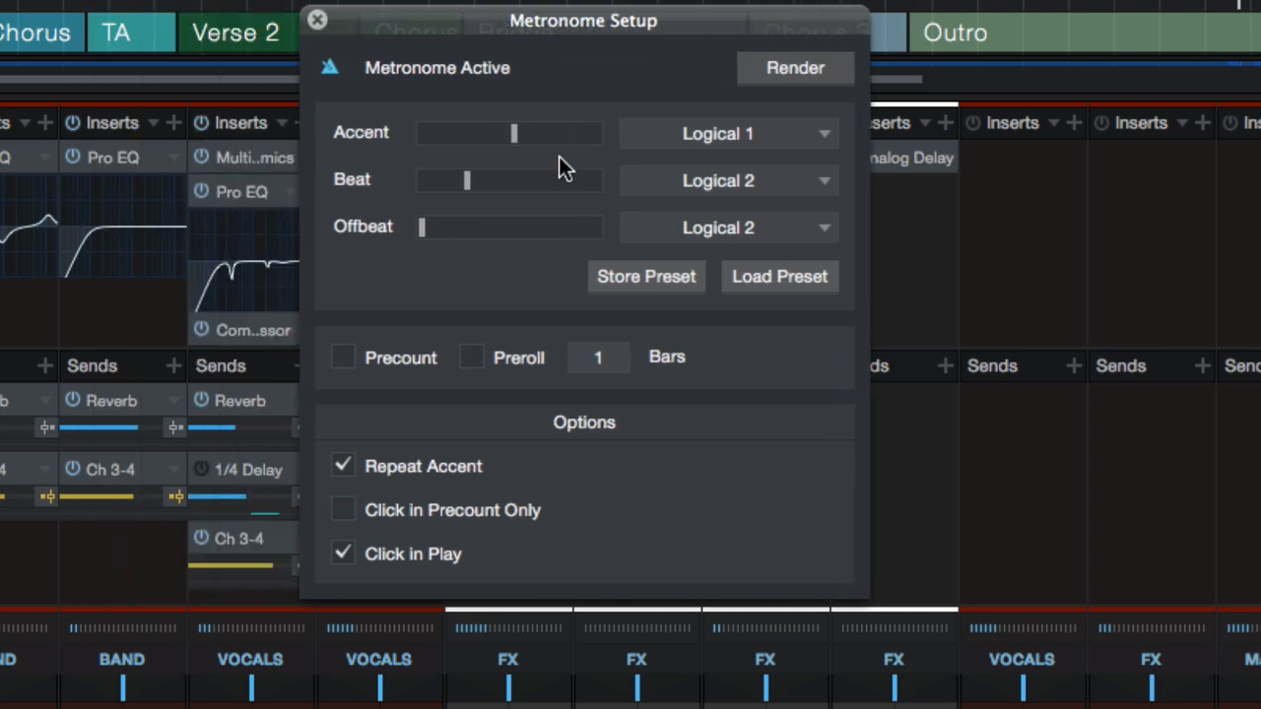
{"action": "mouse_move", "coordinate": [473, 144]}
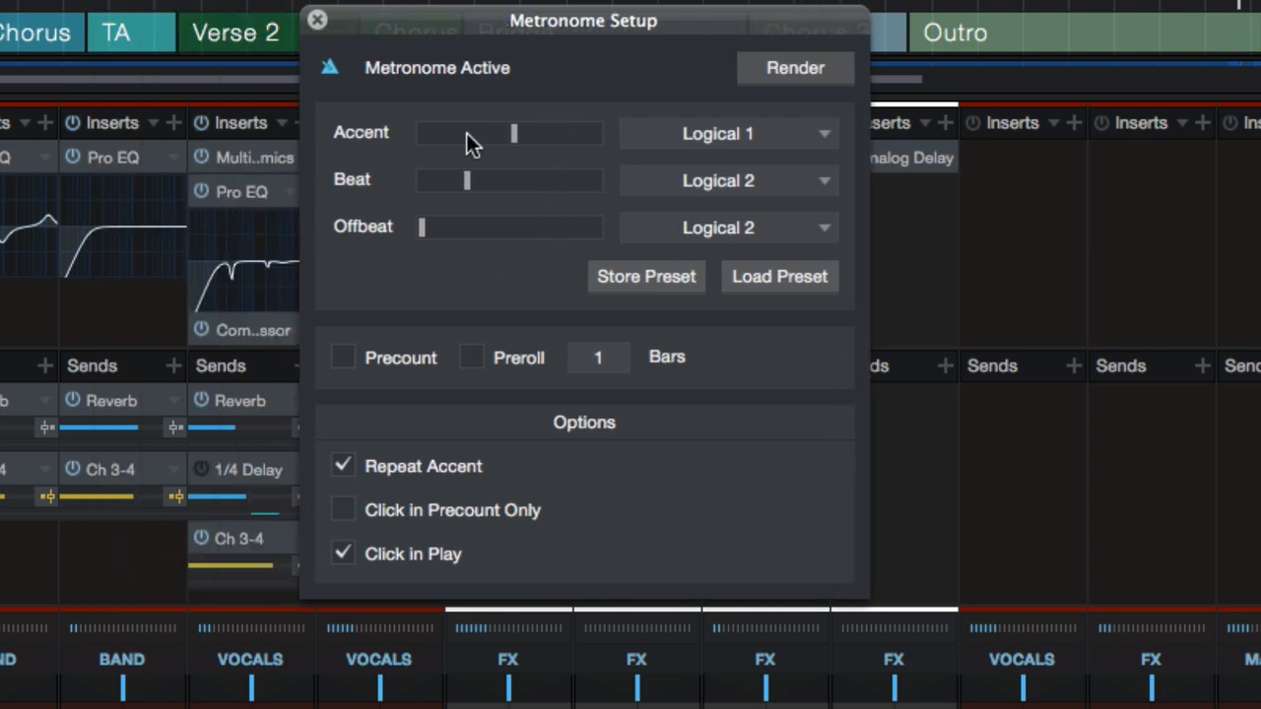
Step: Open the Accent sound list, keeping Logical 1 selected
{"action": "left_click", "coordinate": [727, 133]}
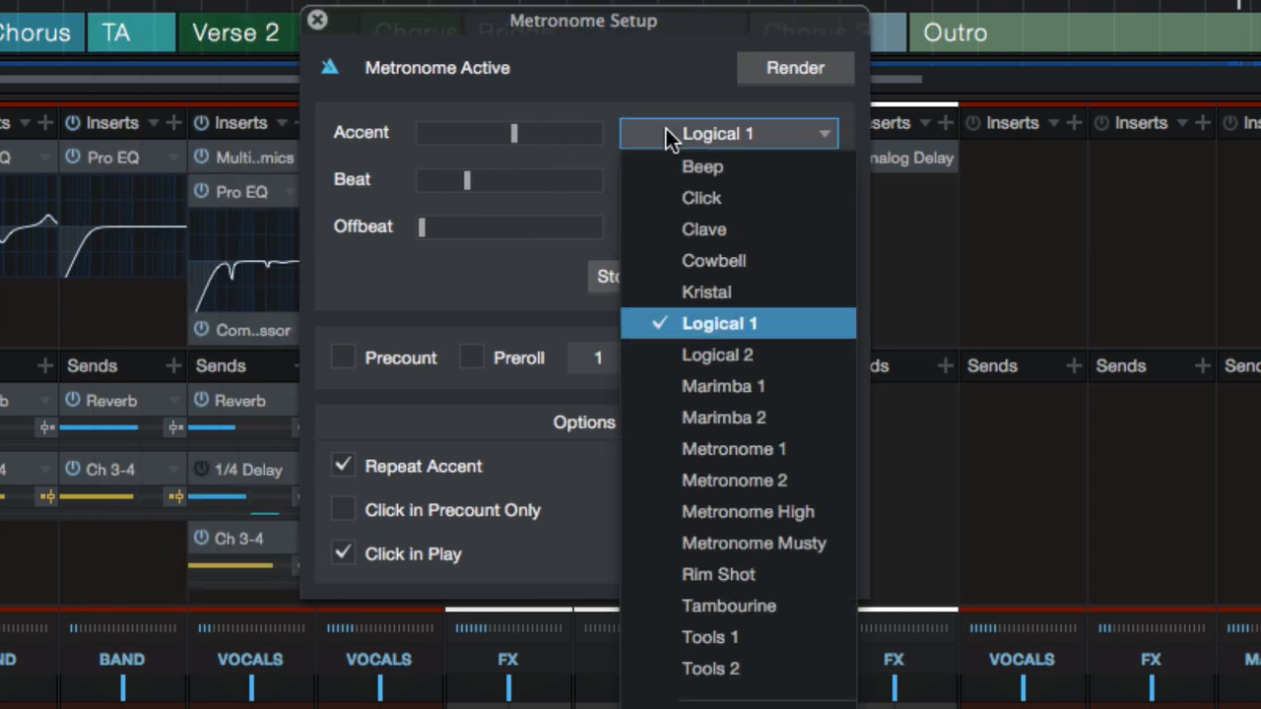
{"action": "mouse_move", "coordinate": [718, 574]}
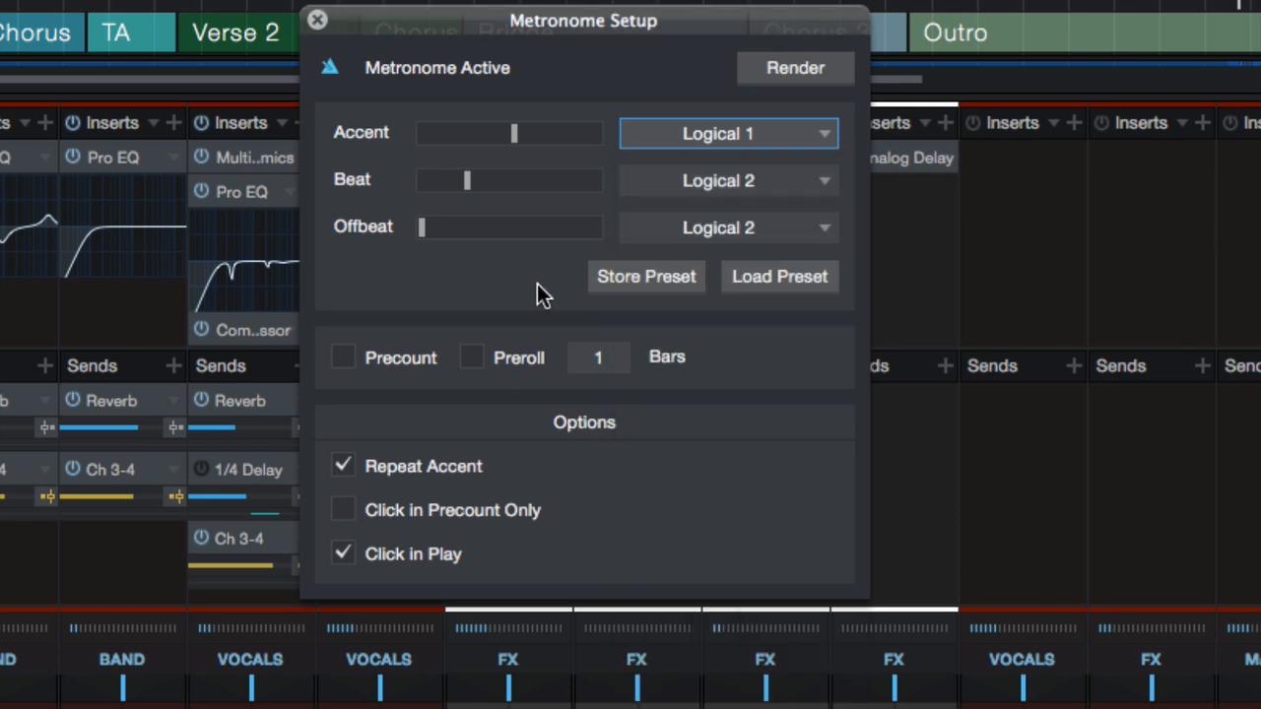
{"action": "mouse_move", "coordinate": [471, 220]}
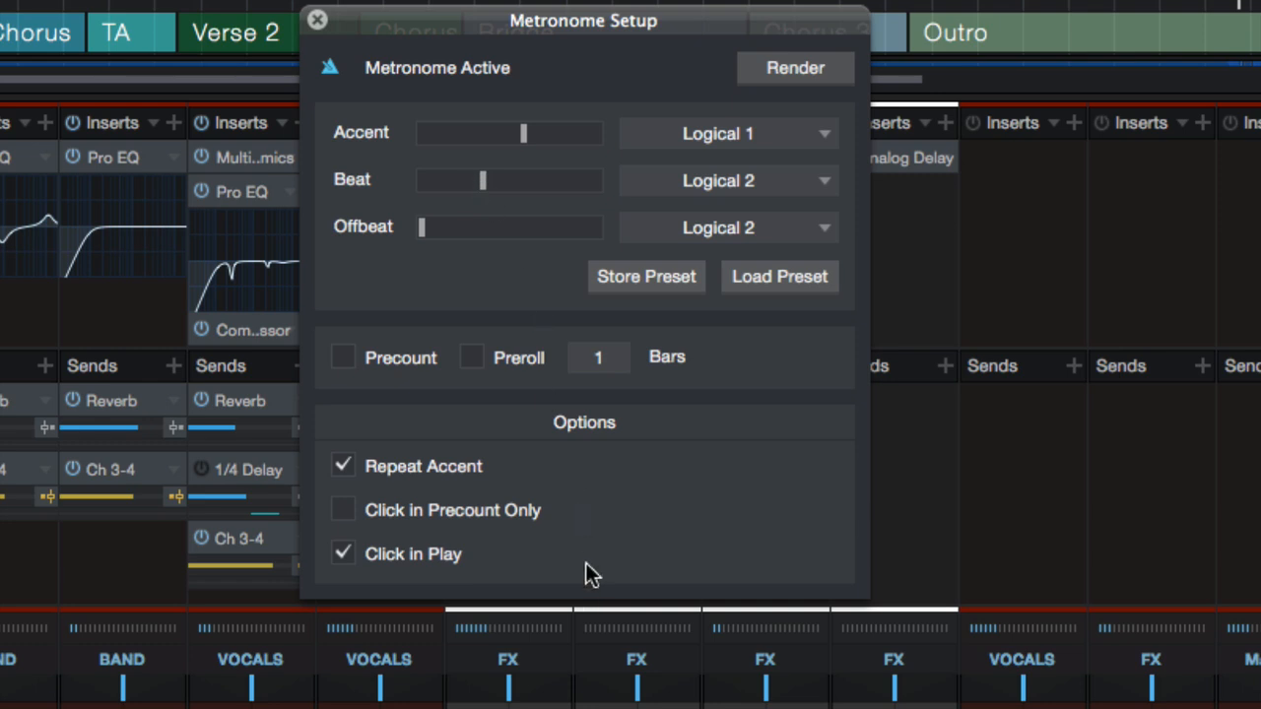
{"action": "mouse_move", "coordinate": [689, 478]}
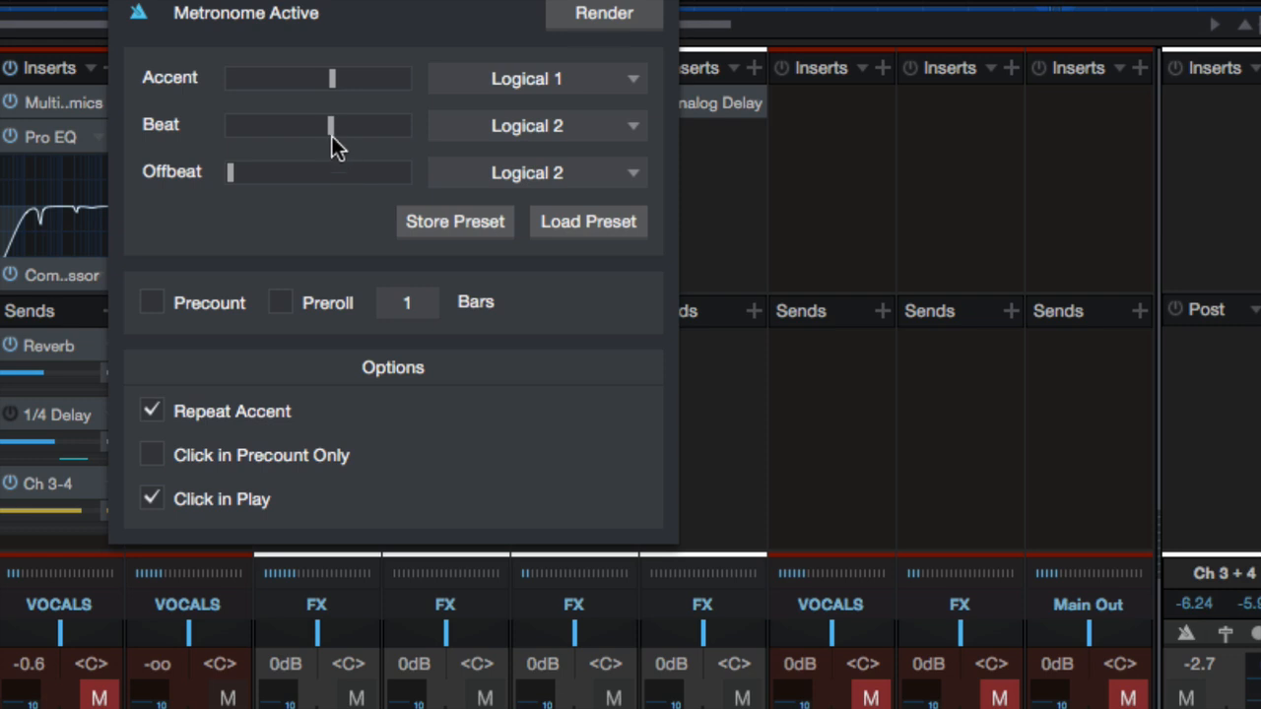
{"action": "mouse_move", "coordinate": [579, 97]}
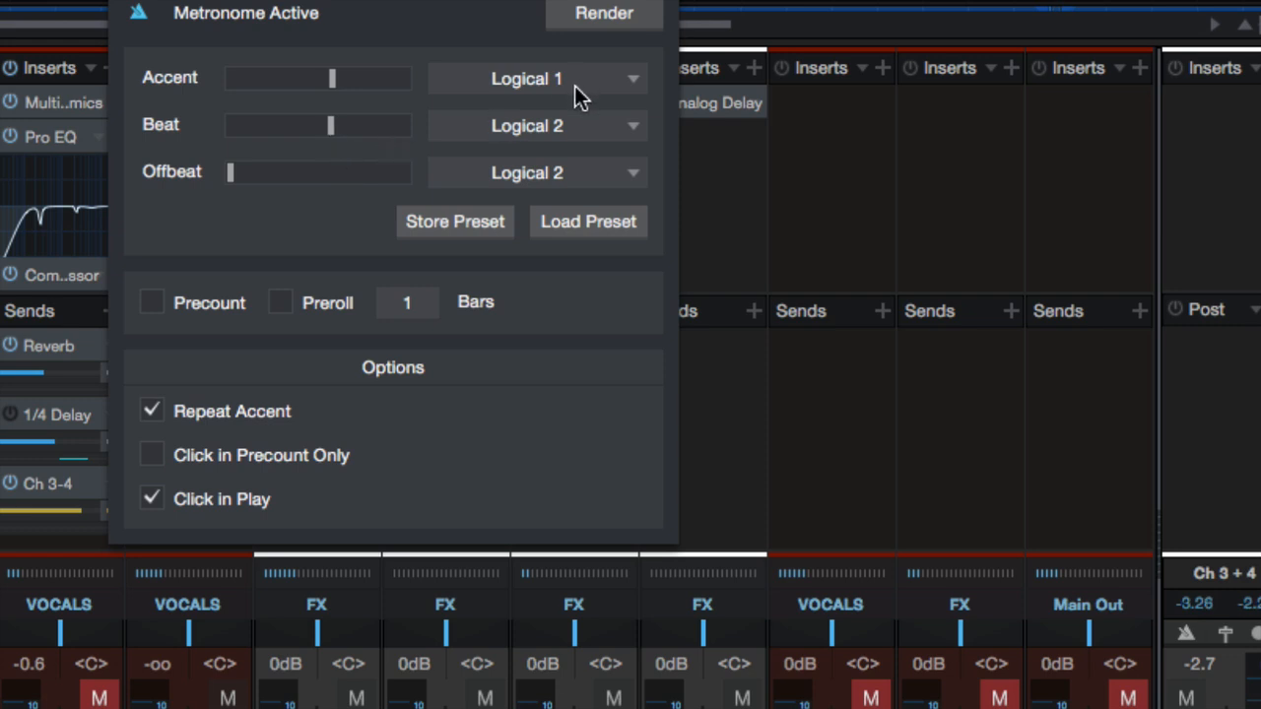
Step: Lower the Beat slider, keep Logical 2 for beats, and zero the Offbeat slider
{"action": "left_click", "coordinate": [537, 125]}
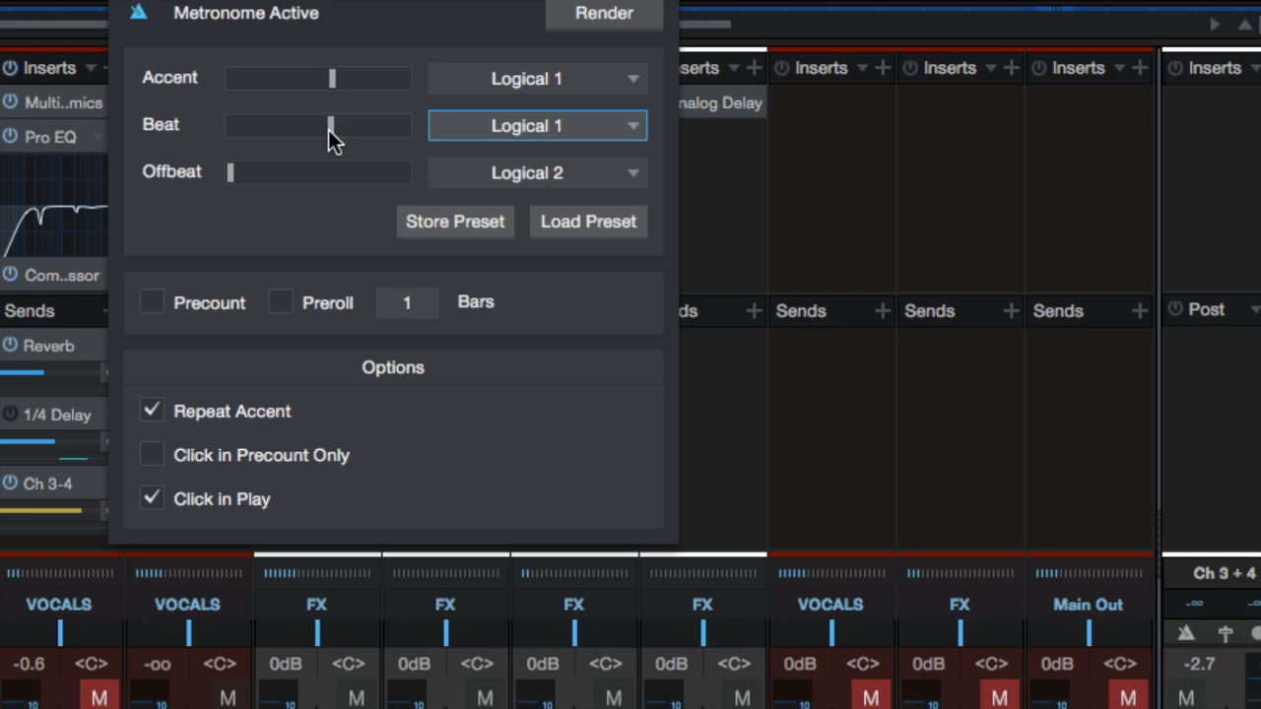
{"action": "mouse_move", "coordinate": [346, 171]}
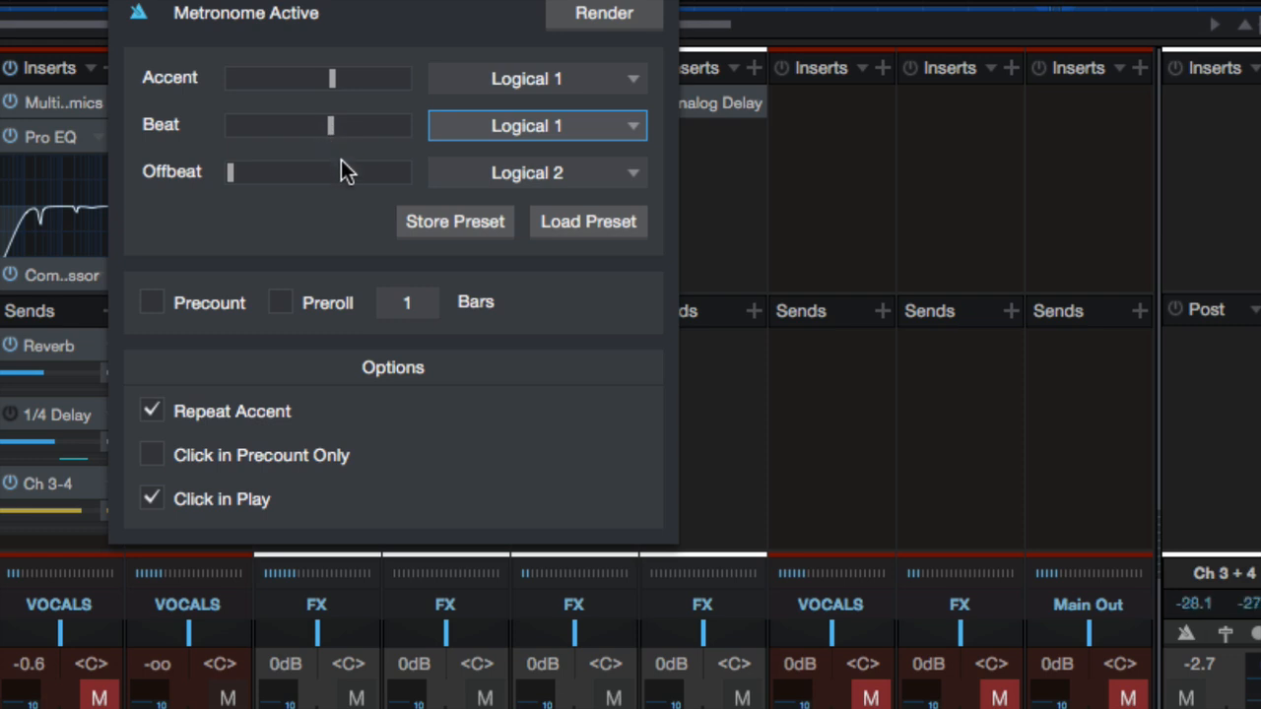
{"action": "left_click_drag", "start_coordinate": [330, 125], "coordinate": [296, 125]}
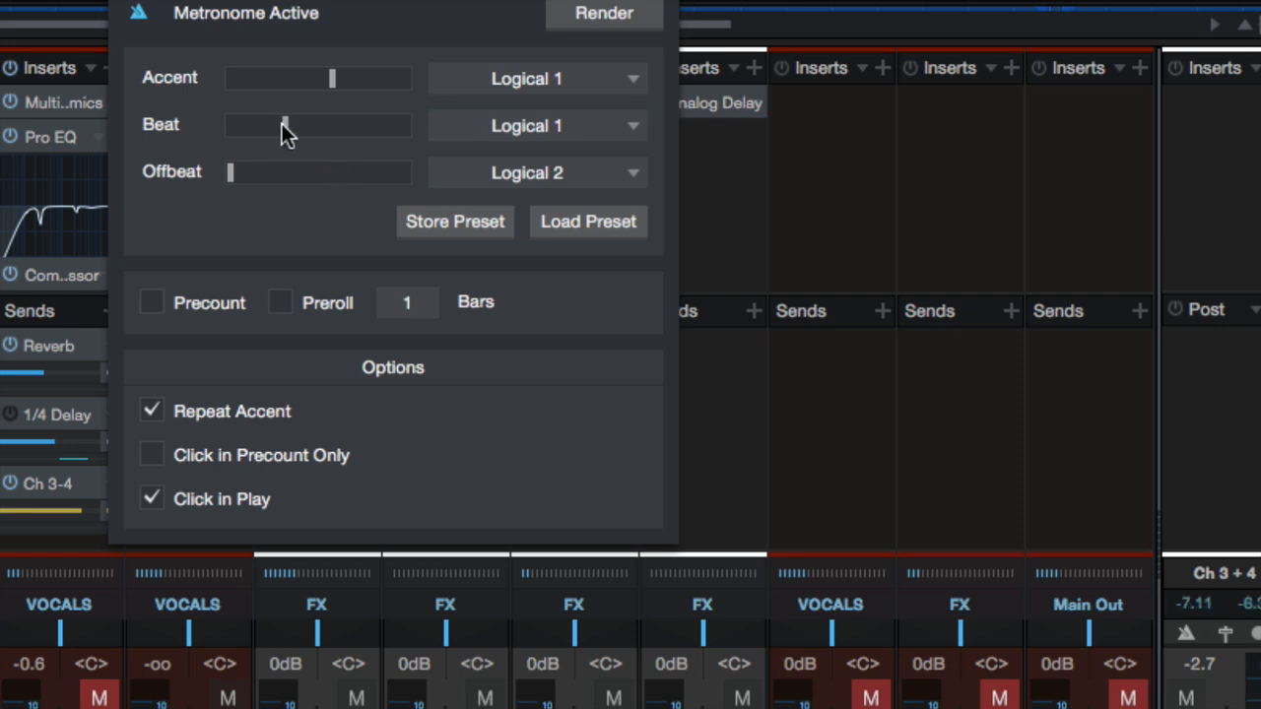
{"action": "left_click", "coordinate": [537, 125]}
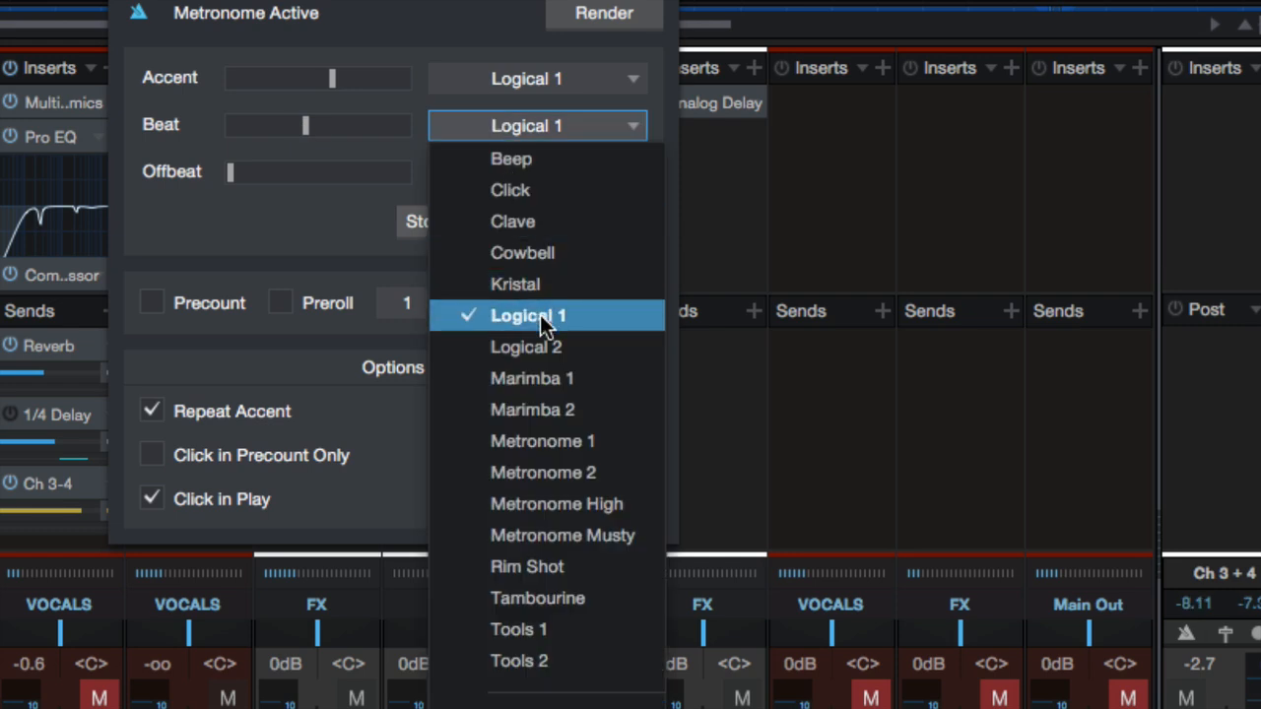
{"action": "left_click", "coordinate": [526, 347]}
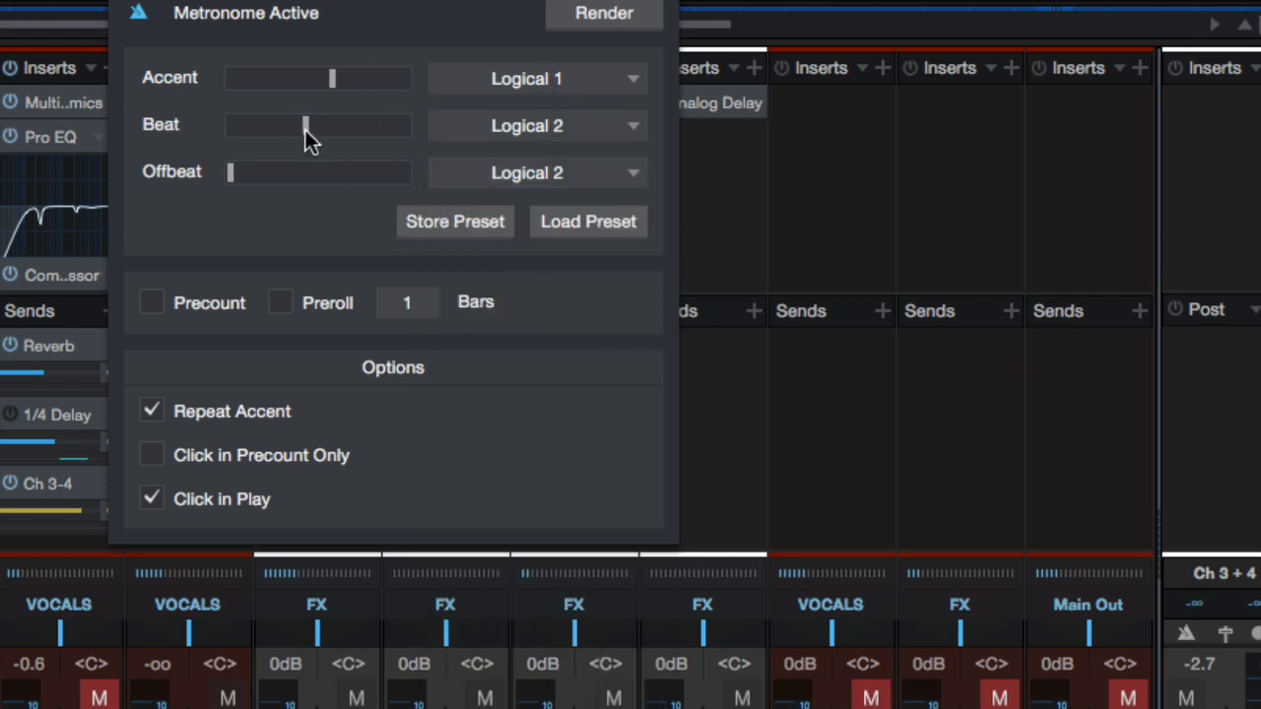
{"action": "mouse_move", "coordinate": [345, 192]}
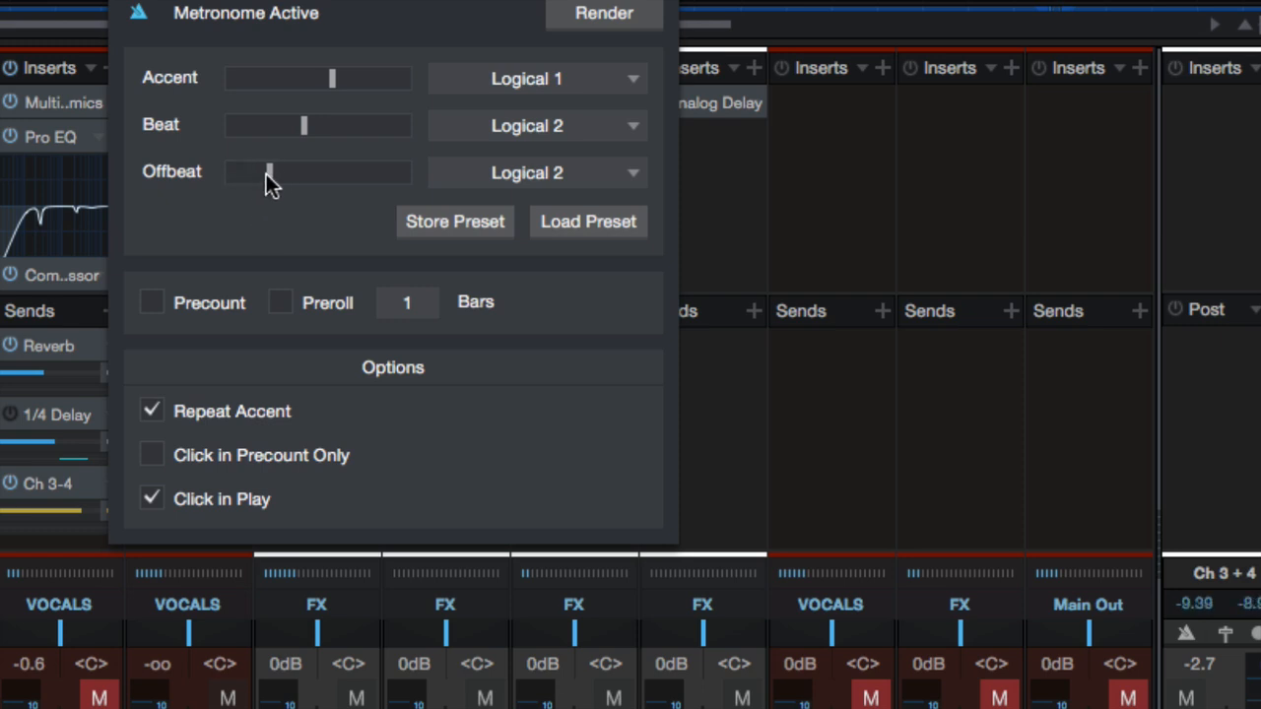
{"action": "left_click_drag", "start_coordinate": [269, 172], "coordinate": [230, 173]}
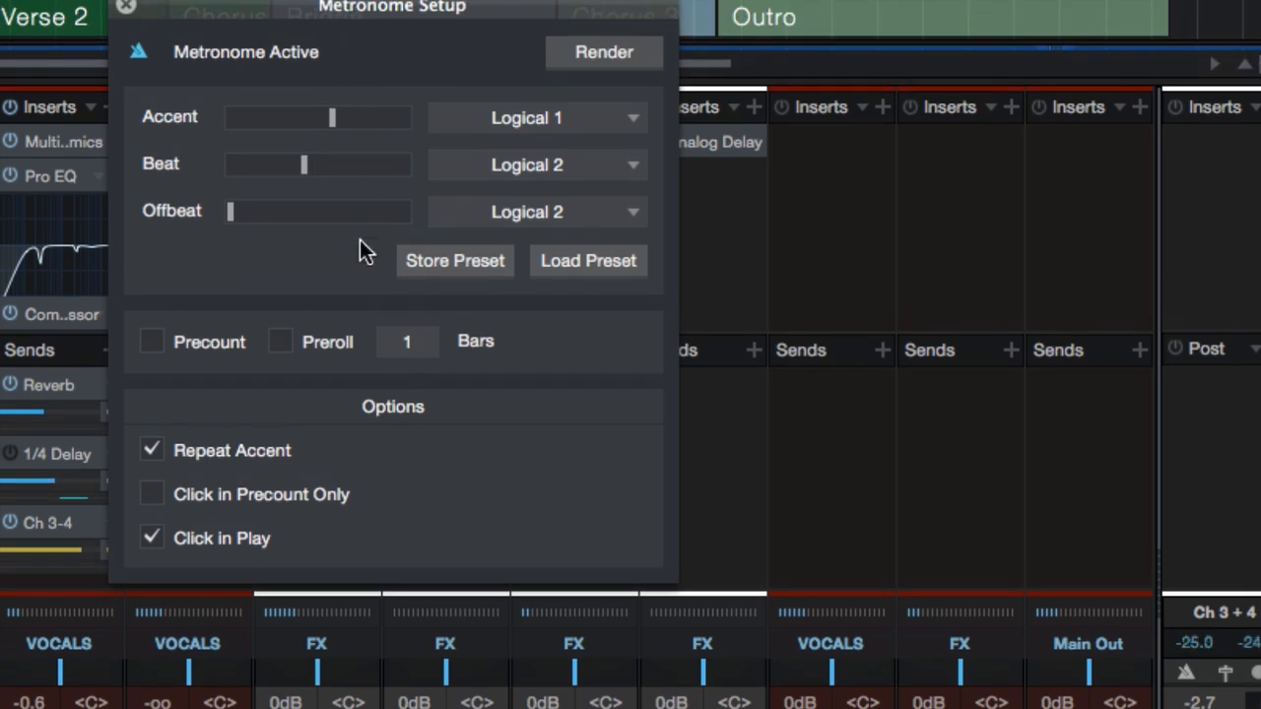
{"action": "mouse_move", "coordinate": [244, 238]}
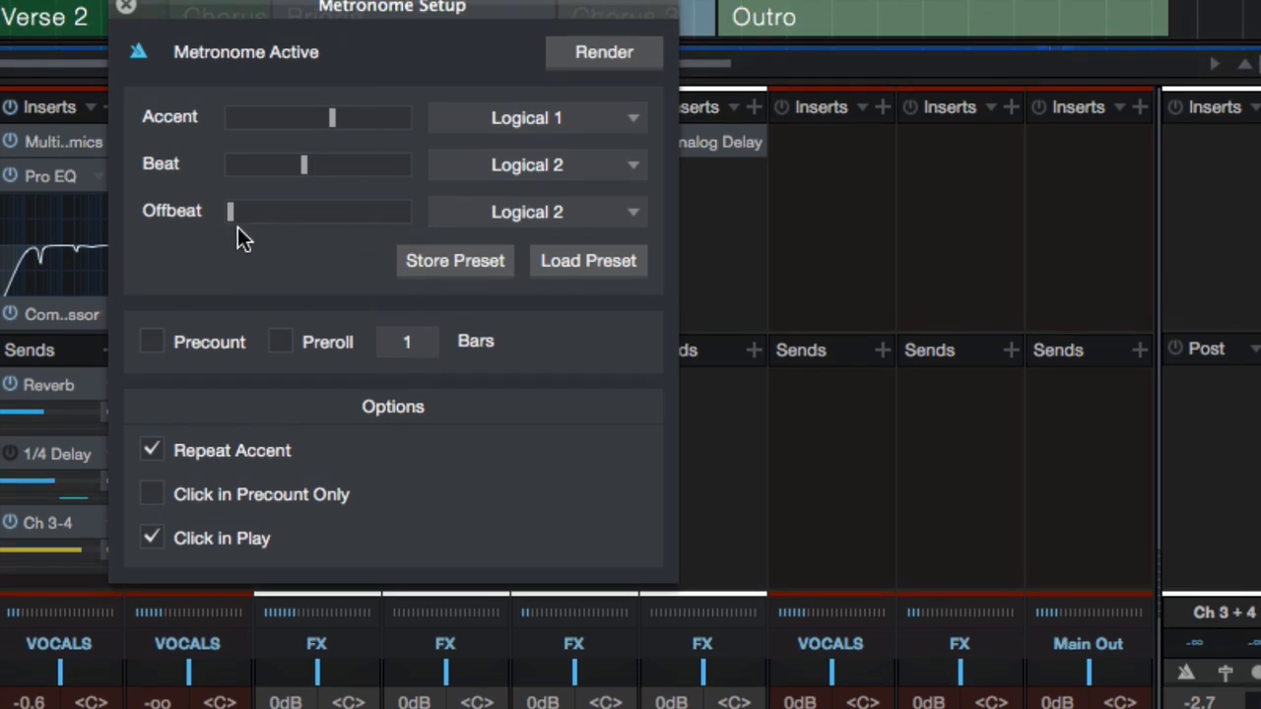
{"action": "mouse_move", "coordinate": [282, 369]}
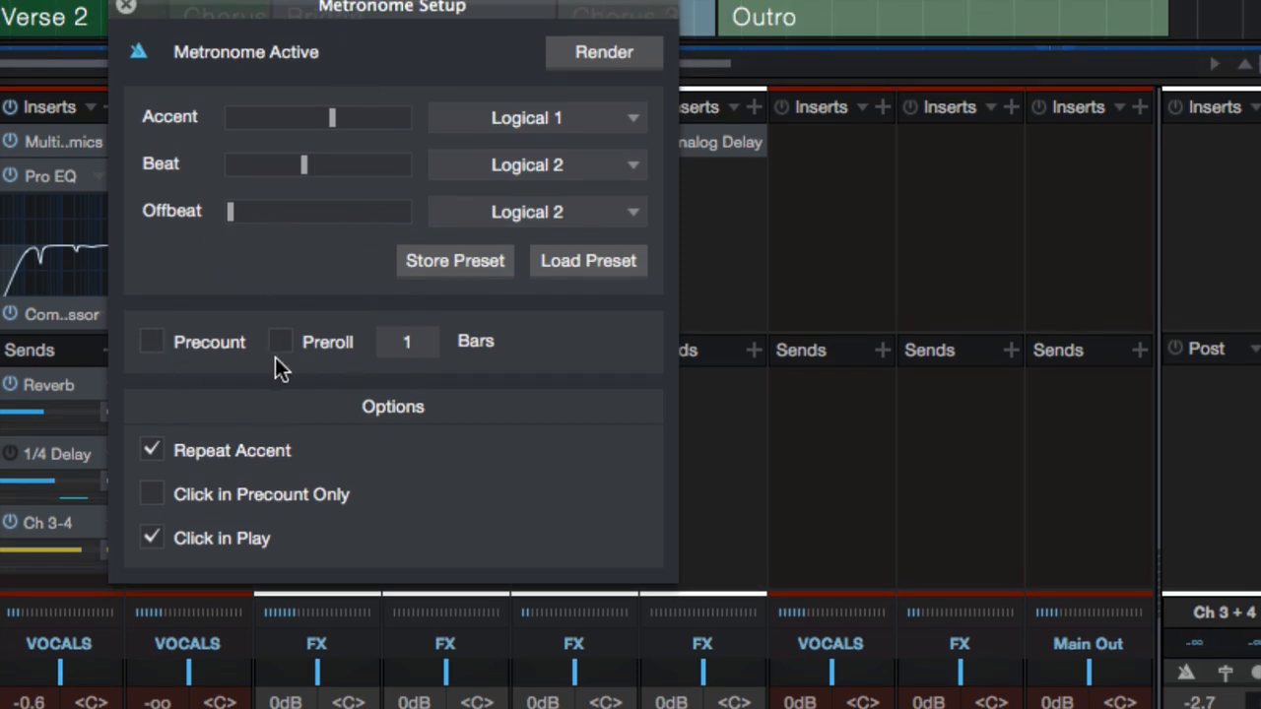
{"action": "left_click", "coordinate": [280, 341]}
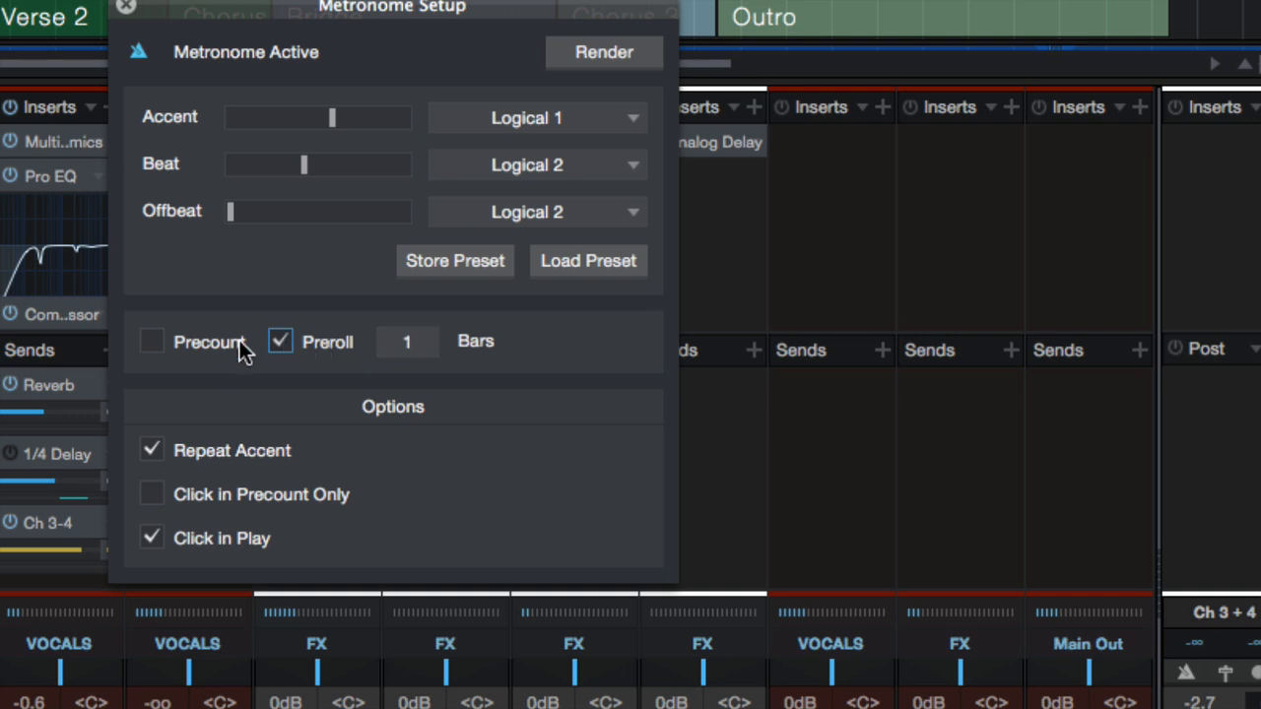
{"action": "left_click", "coordinate": [152, 341]}
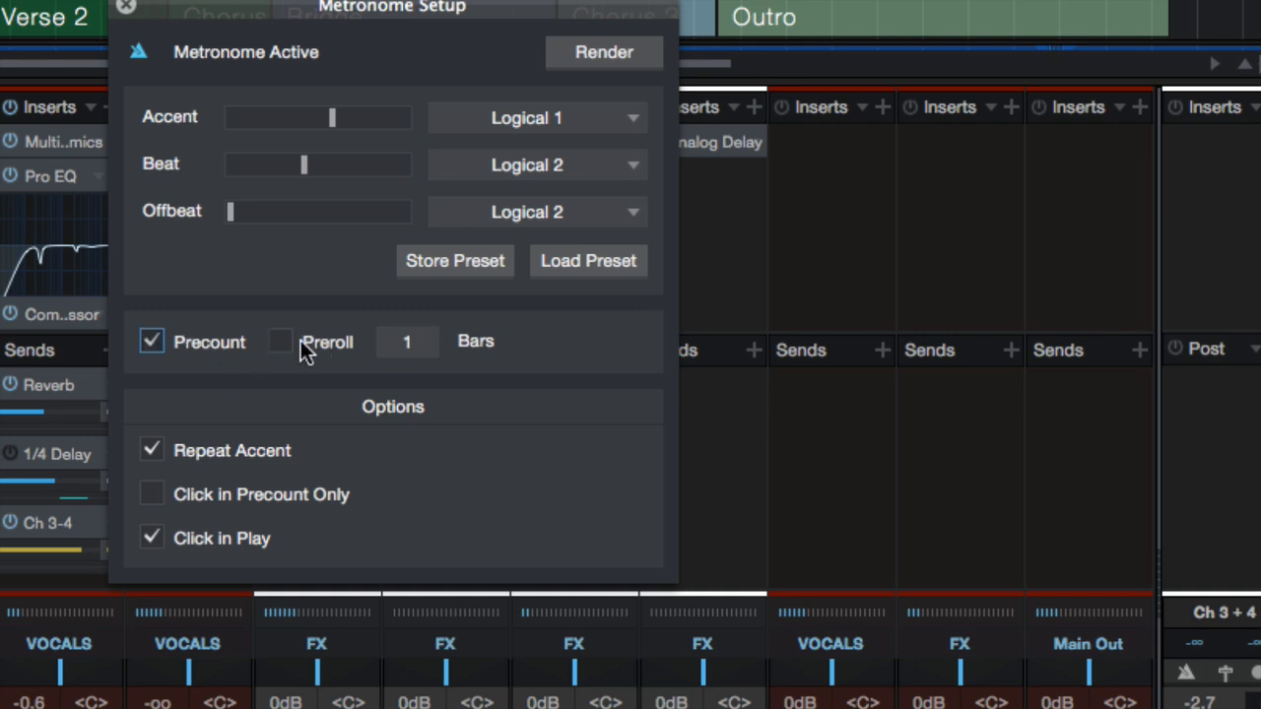
{"action": "left_click", "coordinate": [152, 341]}
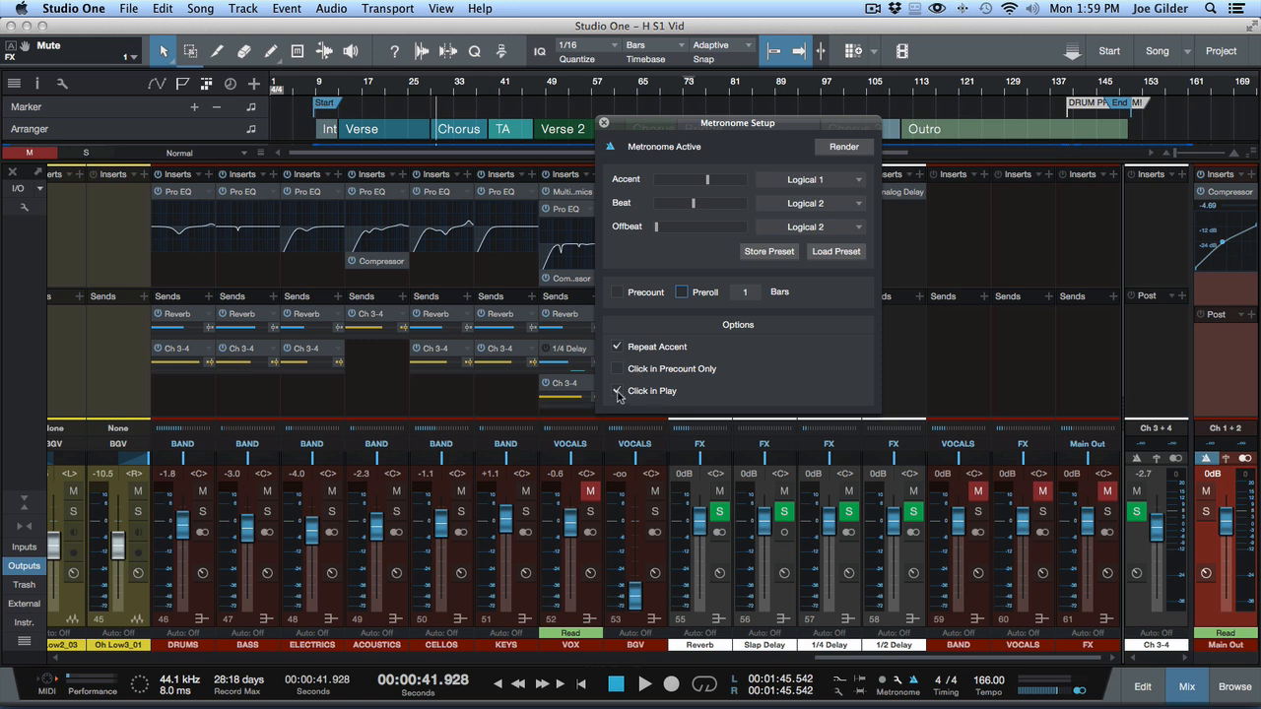
{"action": "left_click", "coordinate": [618, 391]}
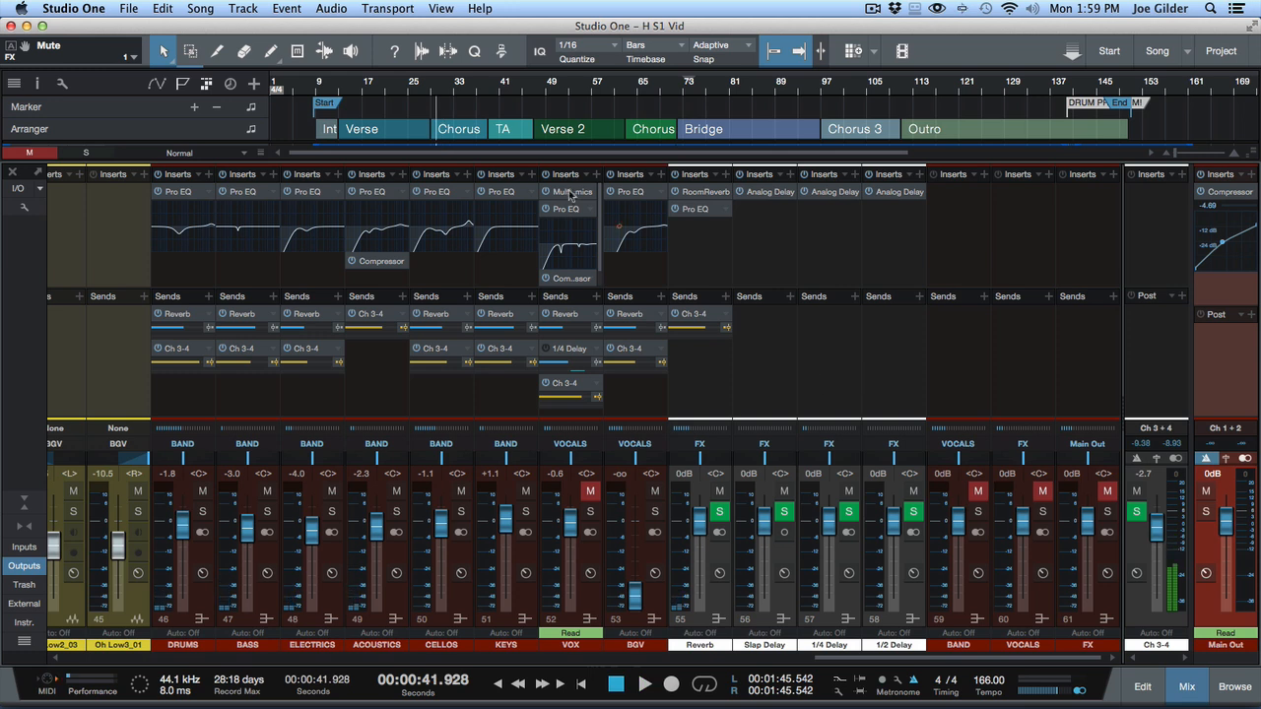
{"action": "left_click", "coordinate": [138, 492]}
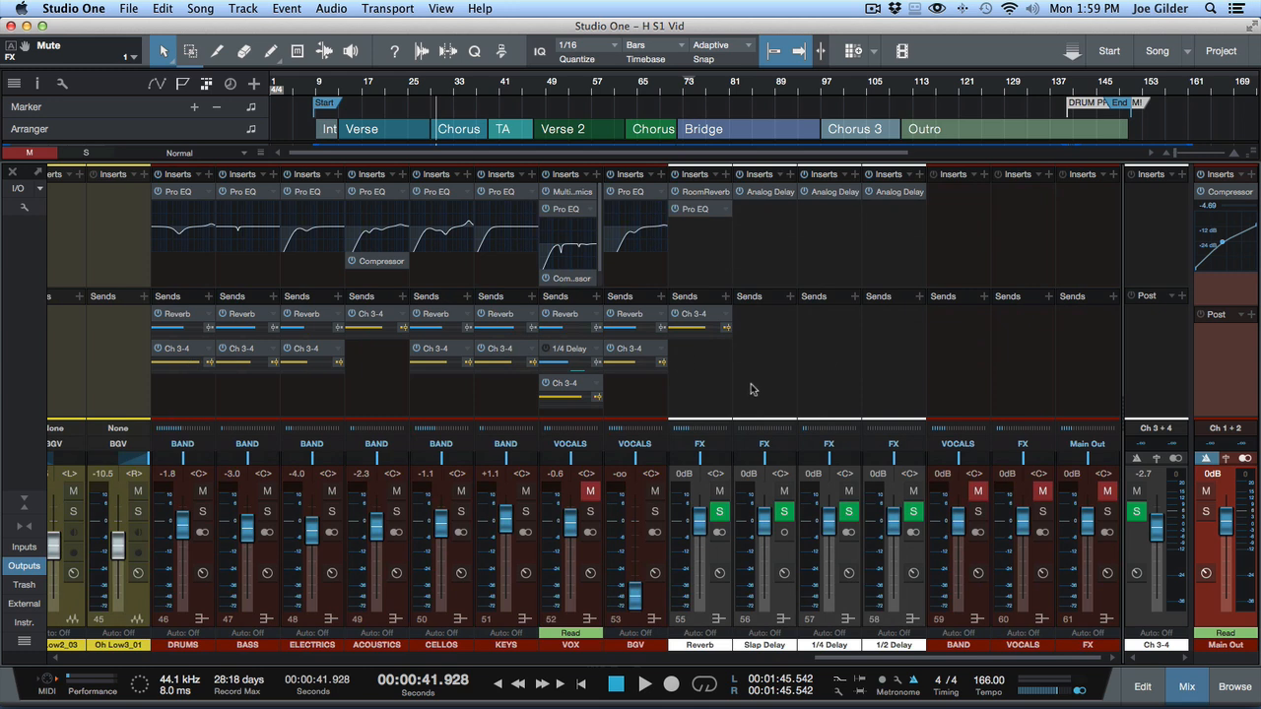
{"action": "mouse_move", "coordinate": [744, 394]}
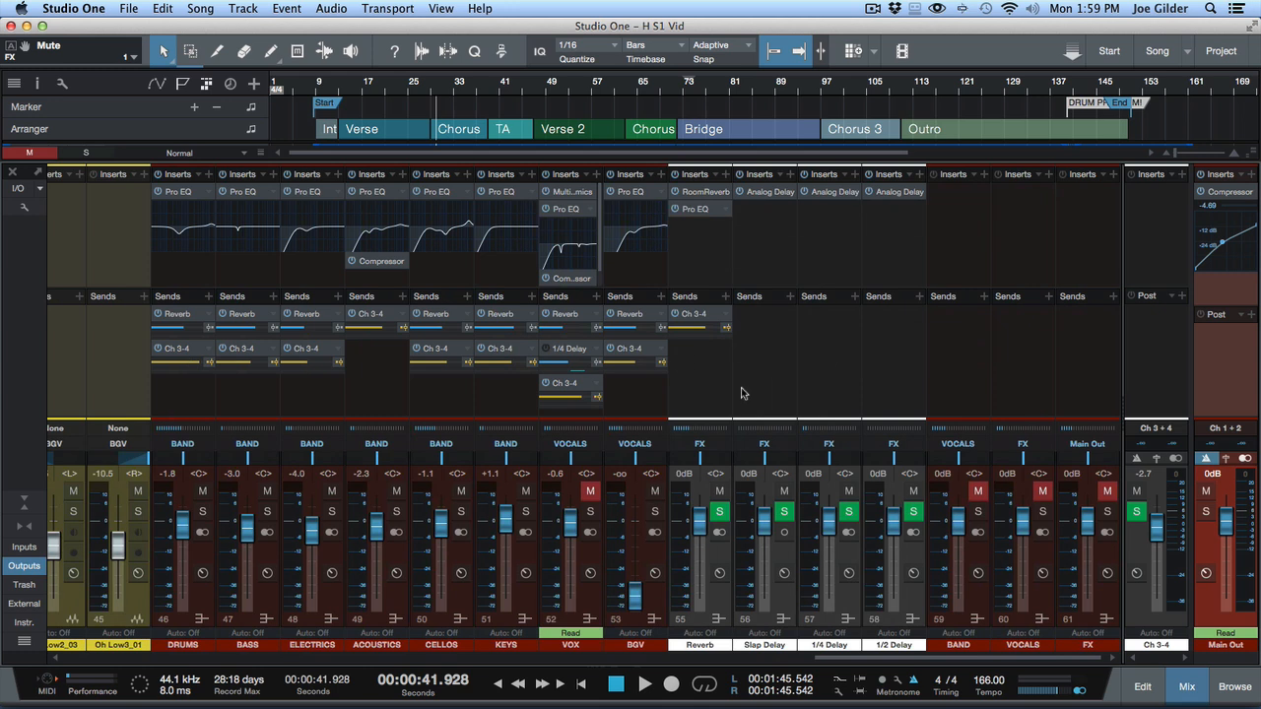
{"action": "mouse_move", "coordinate": [745, 413]}
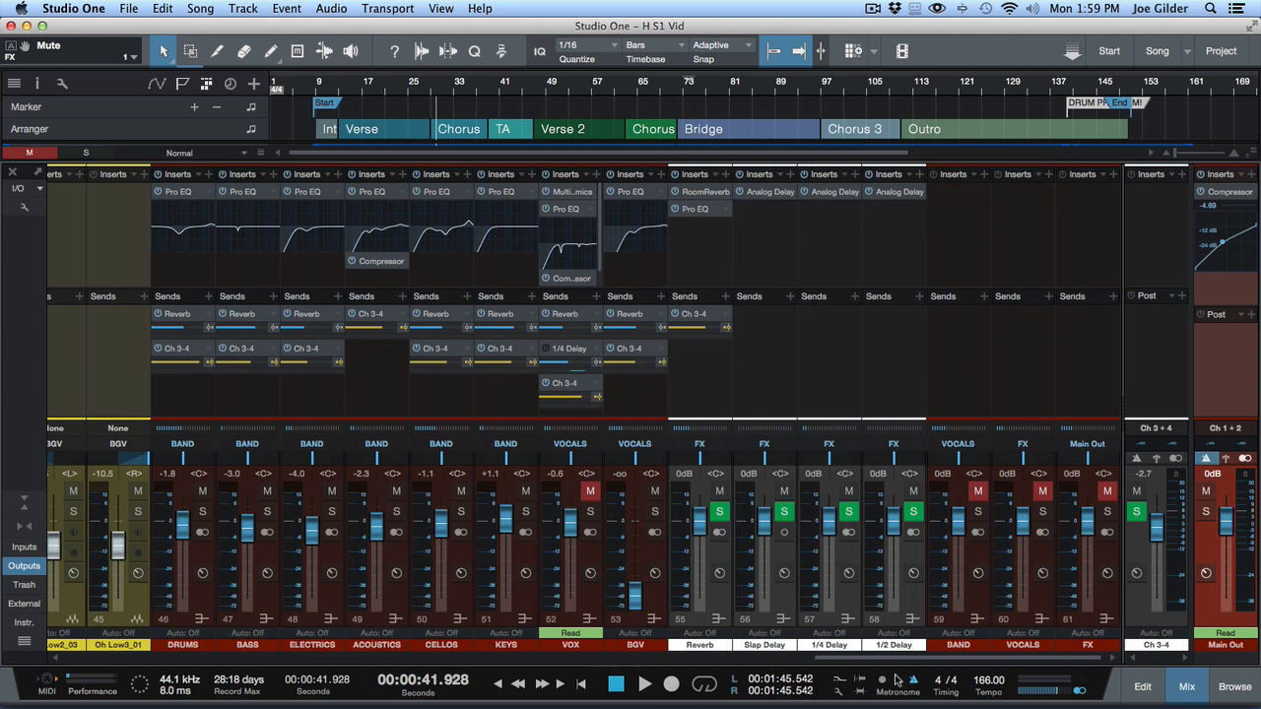
{"action": "left_click", "coordinate": [895, 679]}
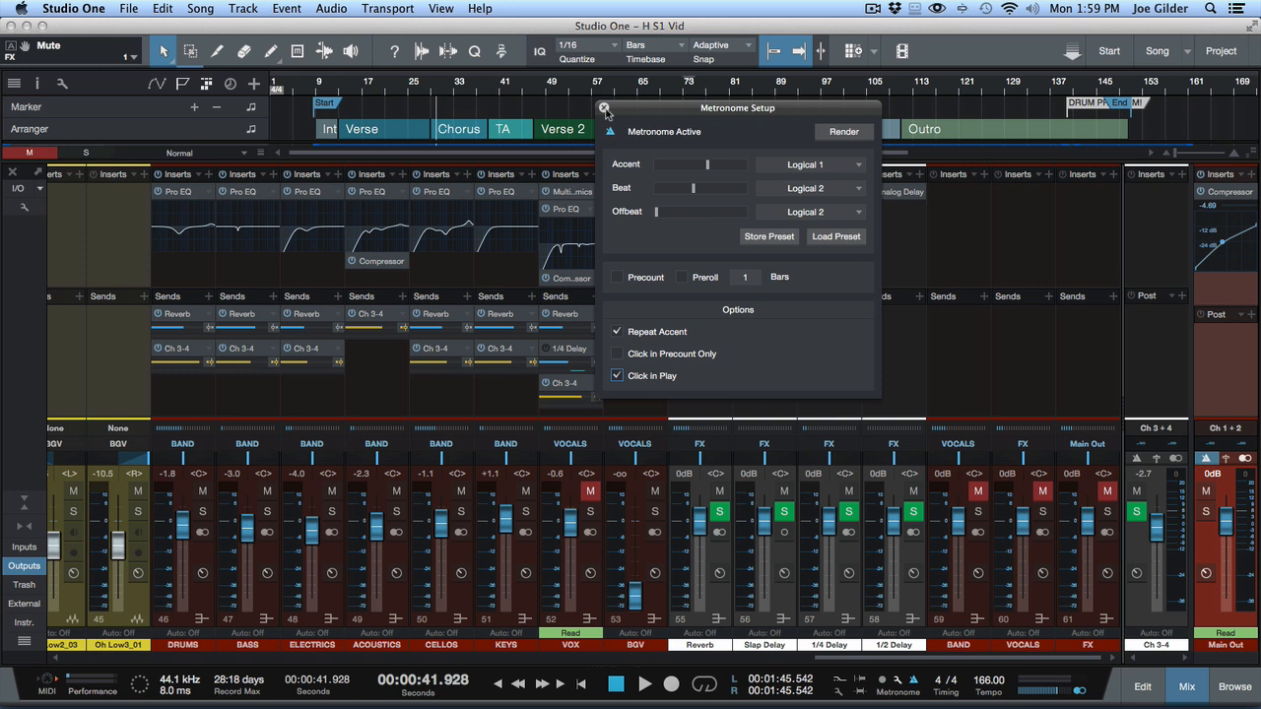
{"action": "mouse_move", "coordinate": [853, 167]}
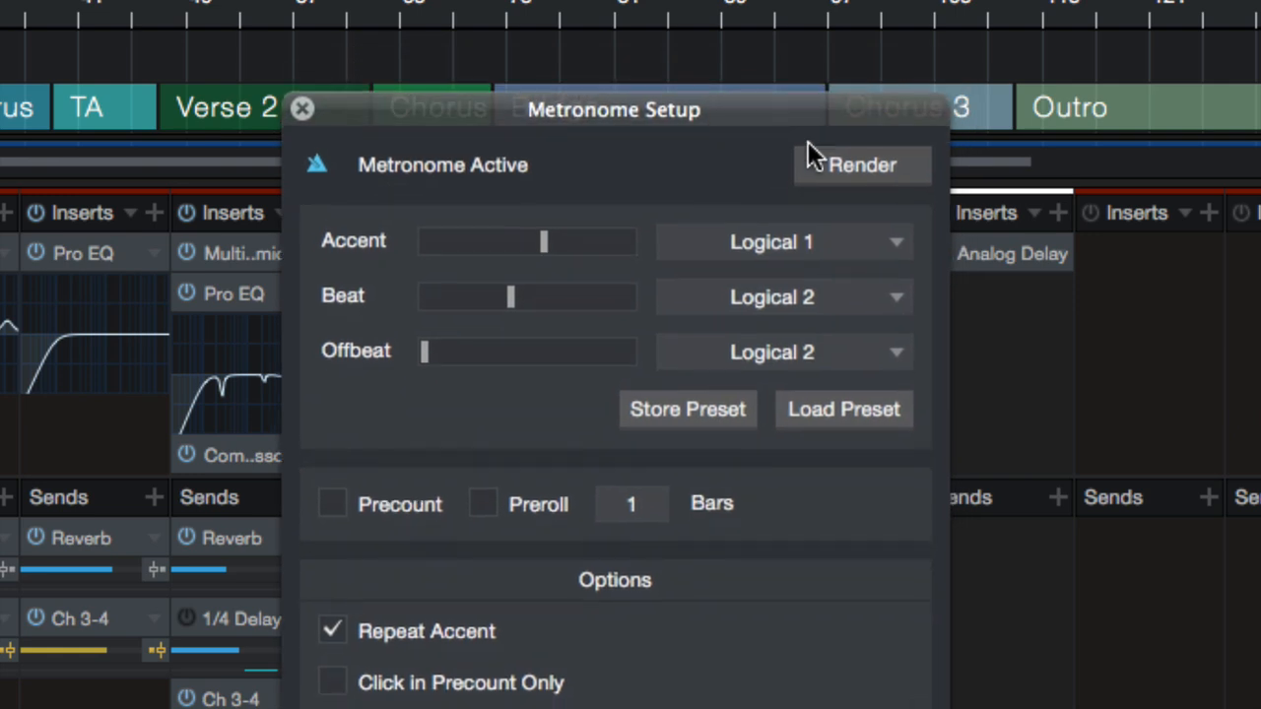
{"action": "mouse_move", "coordinate": [828, 166]}
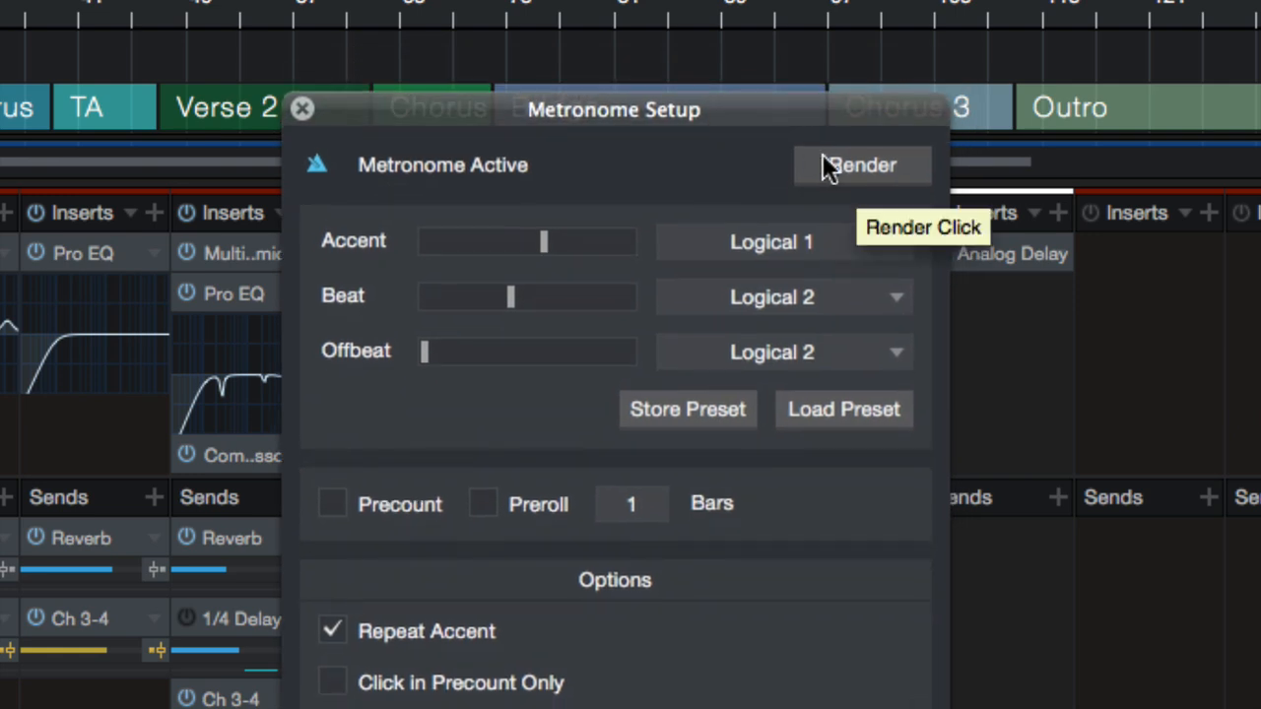
{"action": "mouse_move", "coordinate": [867, 177]}
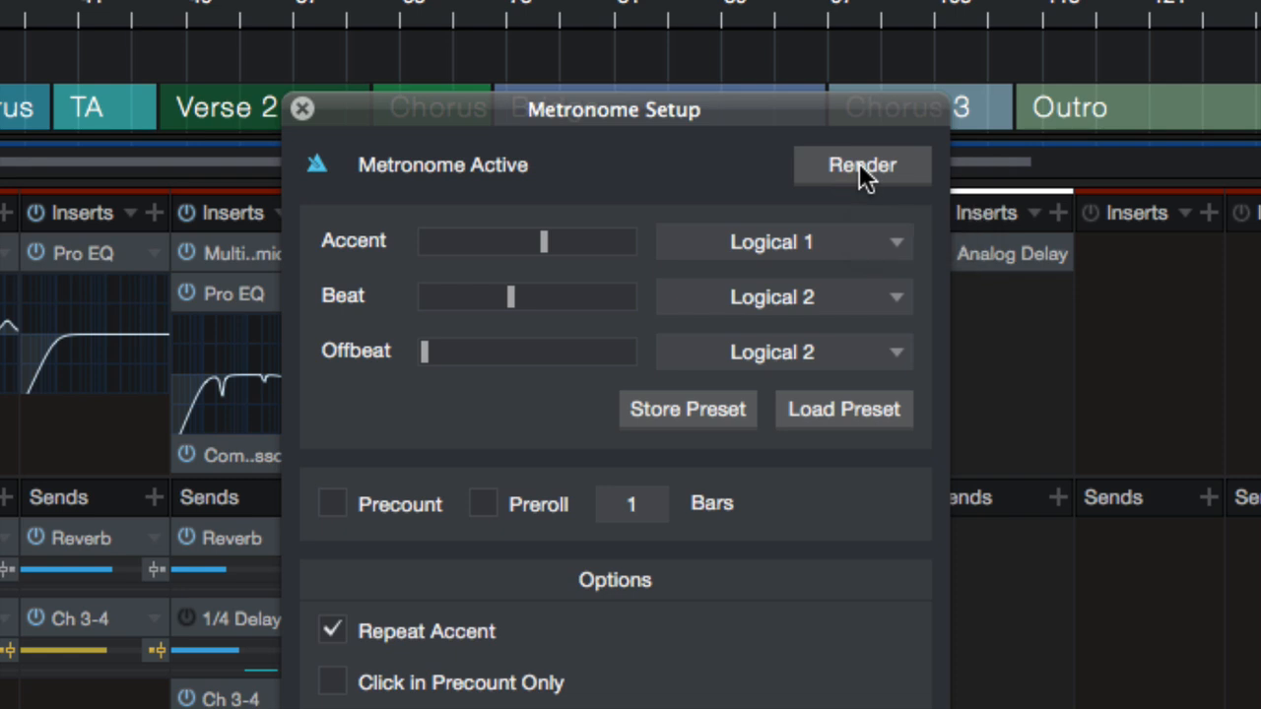
Step: Render the click from Timeline Start to Song End
{"action": "left_click", "coordinate": [862, 165]}
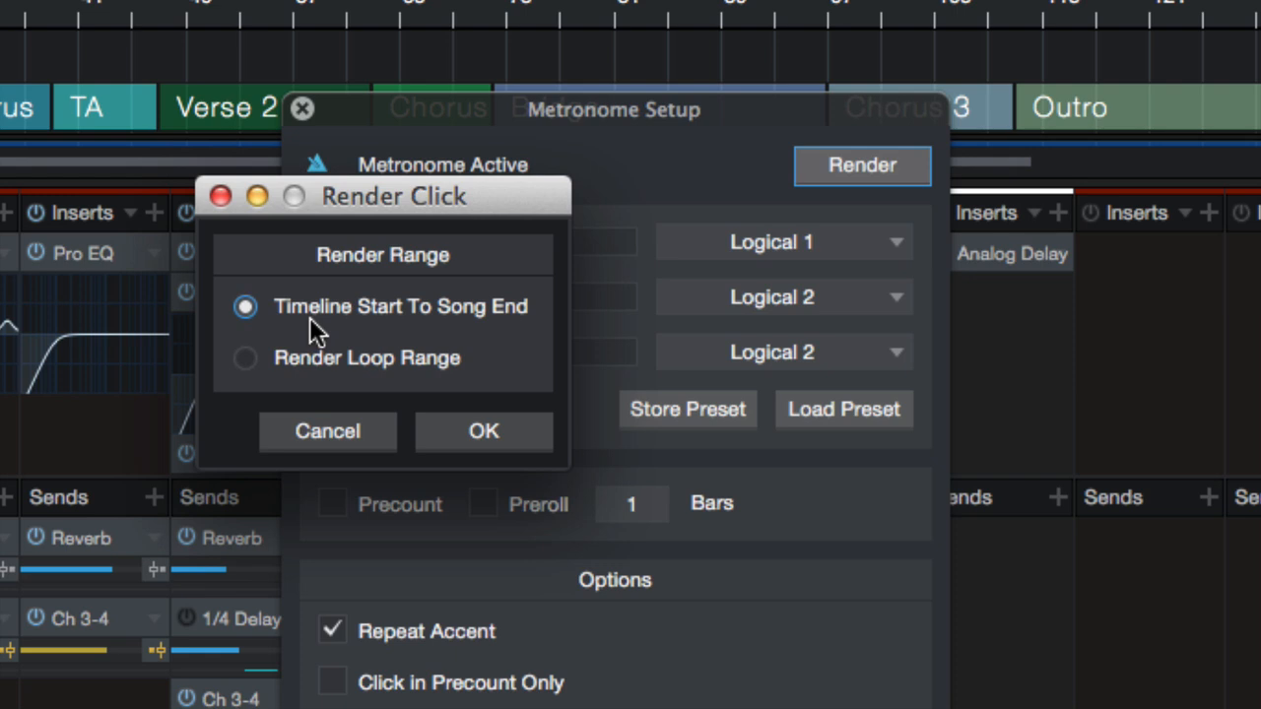
{"action": "left_click", "coordinate": [245, 357]}
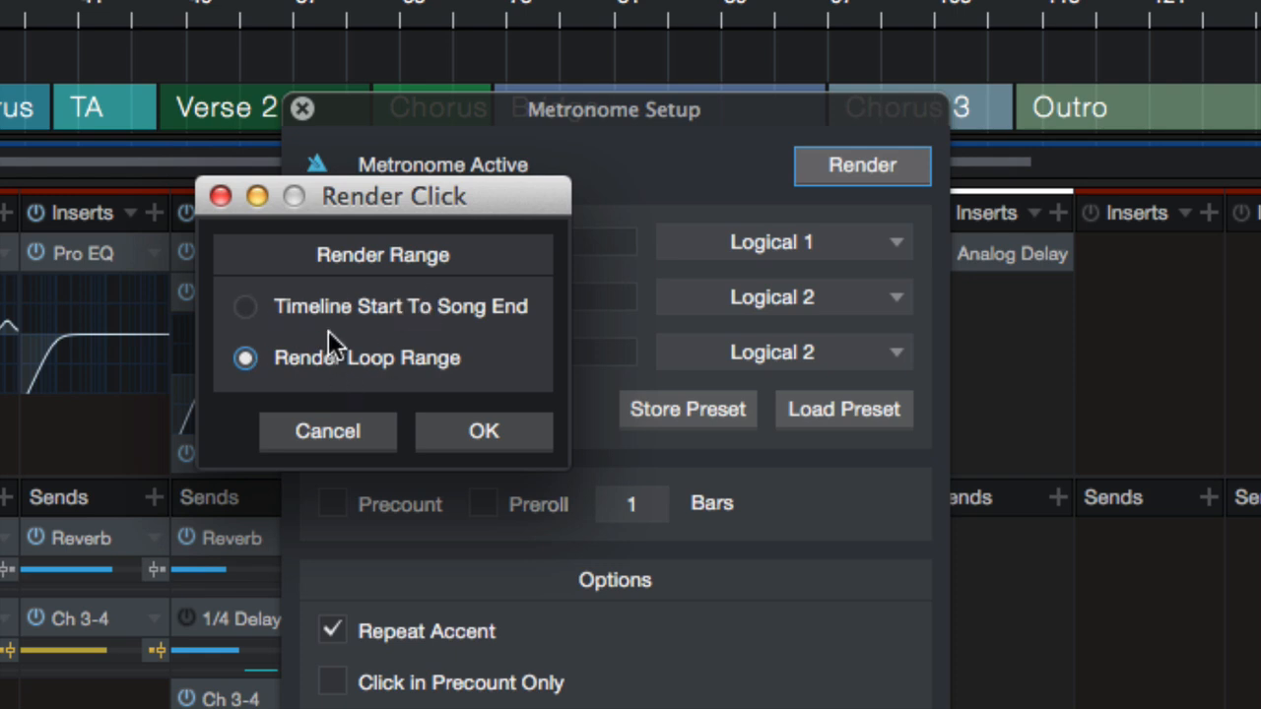
{"action": "left_click", "coordinate": [482, 431]}
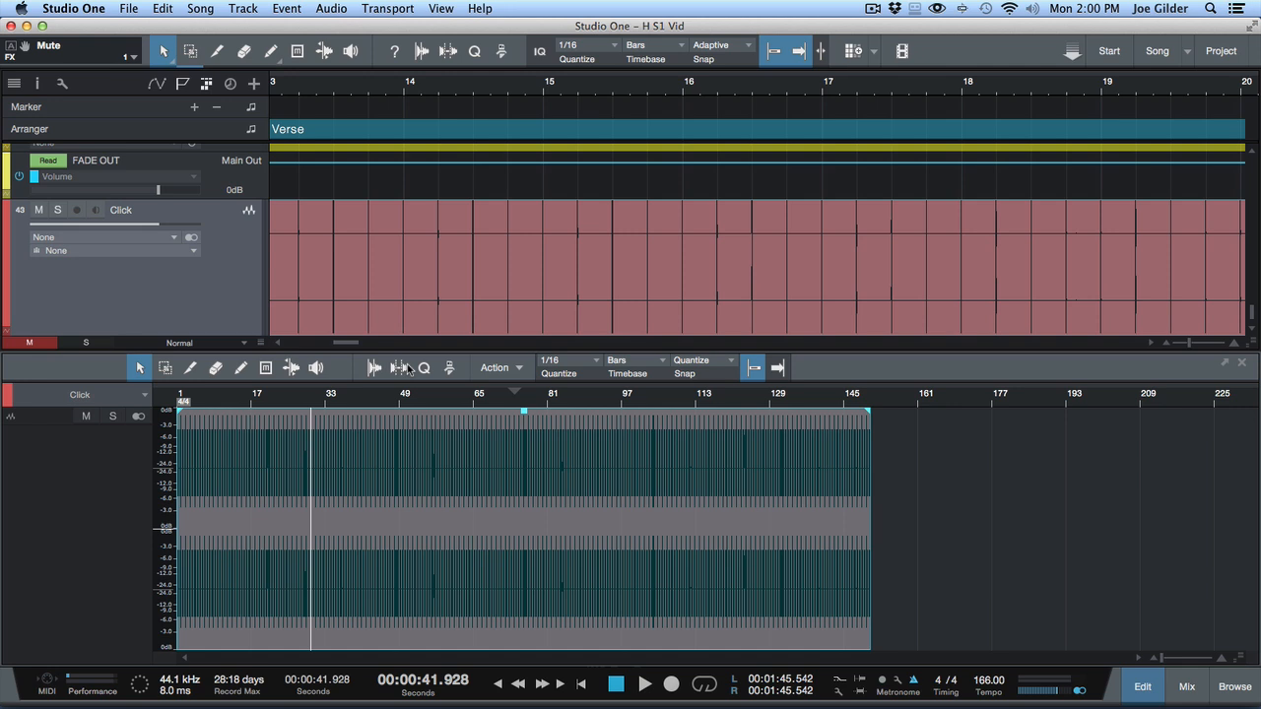
Step: Close the event editor, toggle the Mix console, and solo the Click track
{"action": "left_click", "coordinate": [1186, 687]}
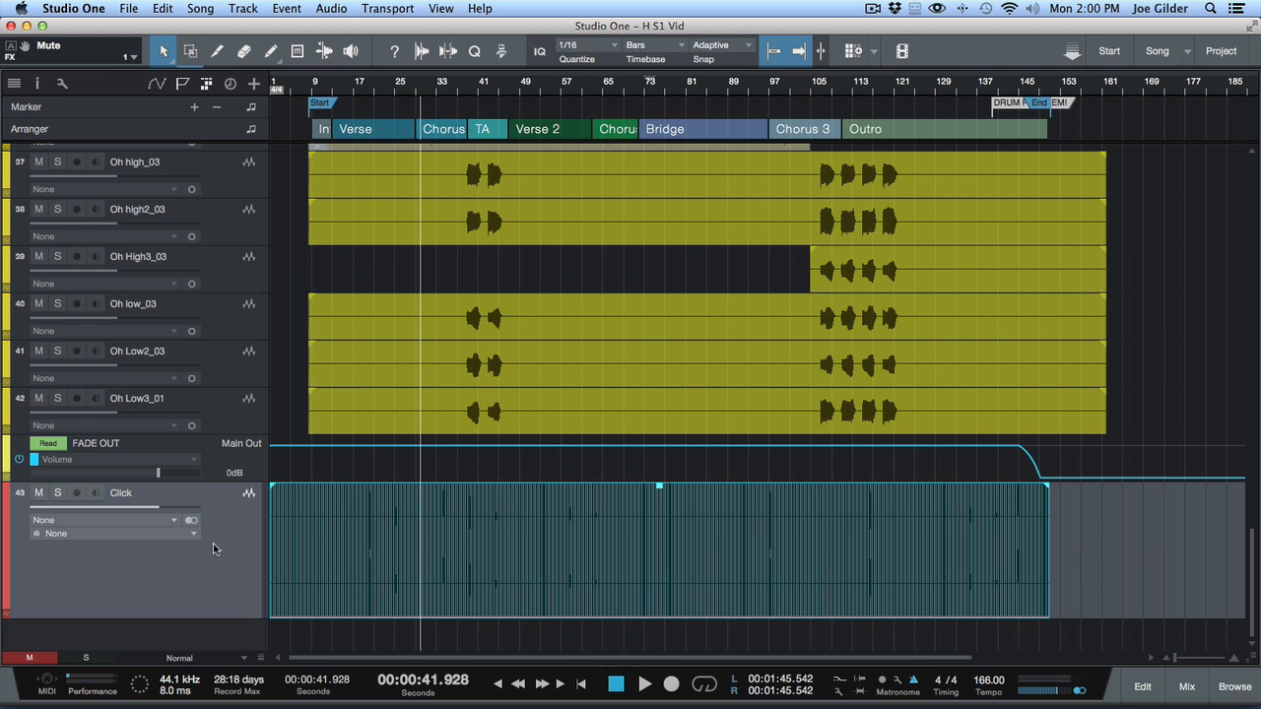
{"action": "left_click", "coordinate": [1185, 687]}
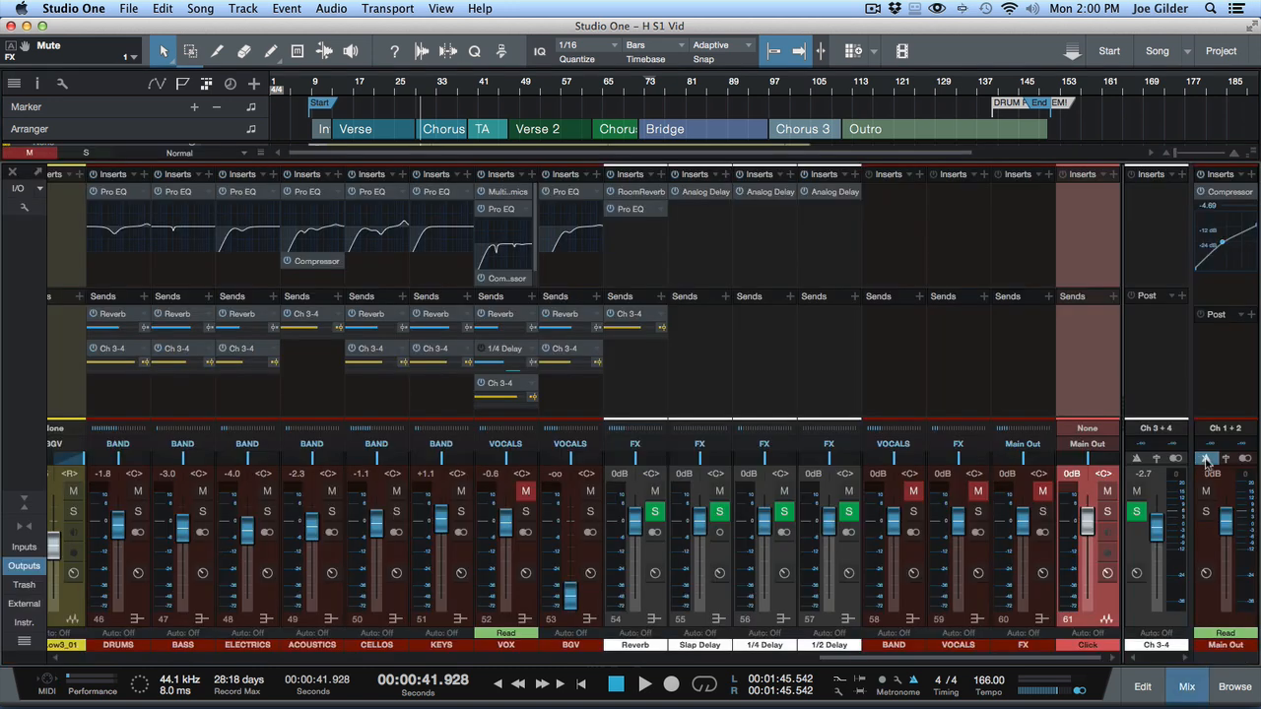
{"action": "left_click", "coordinate": [1142, 685]}
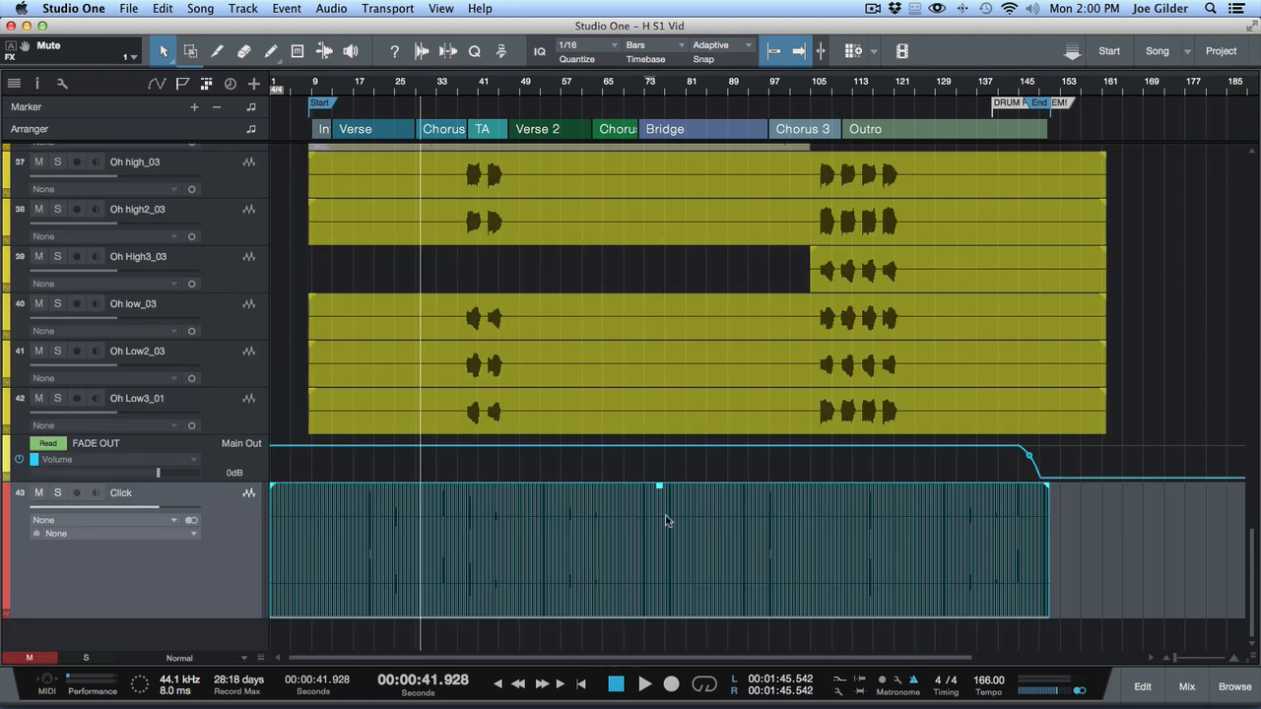
{"action": "mouse_move", "coordinate": [749, 527]}
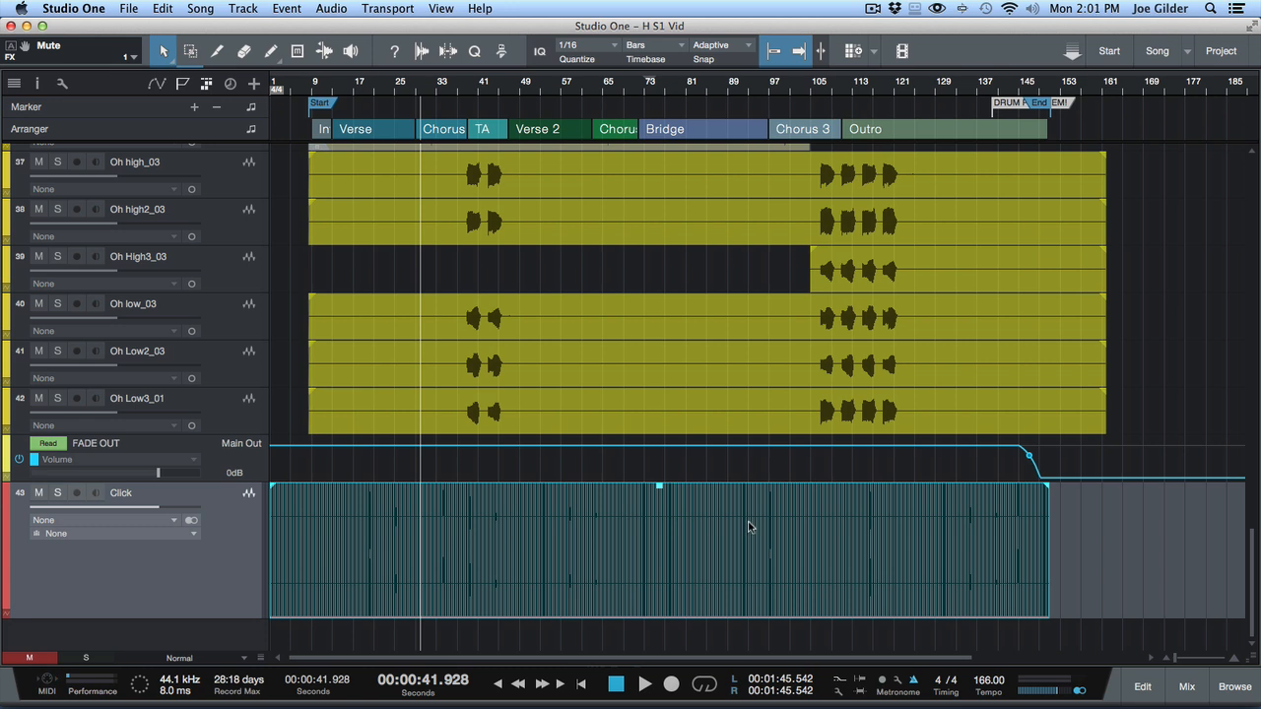
{"action": "mouse_move", "coordinate": [1018, 510]}
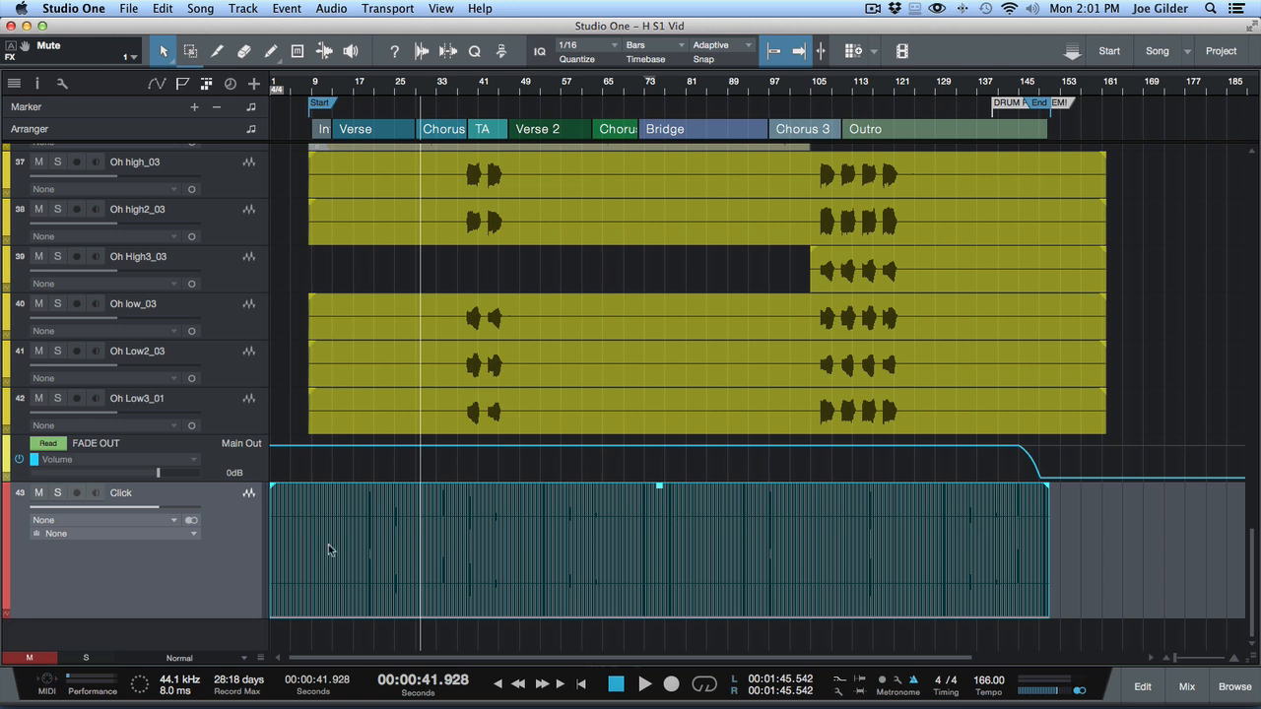
{"action": "left_click", "coordinate": [1186, 687]}
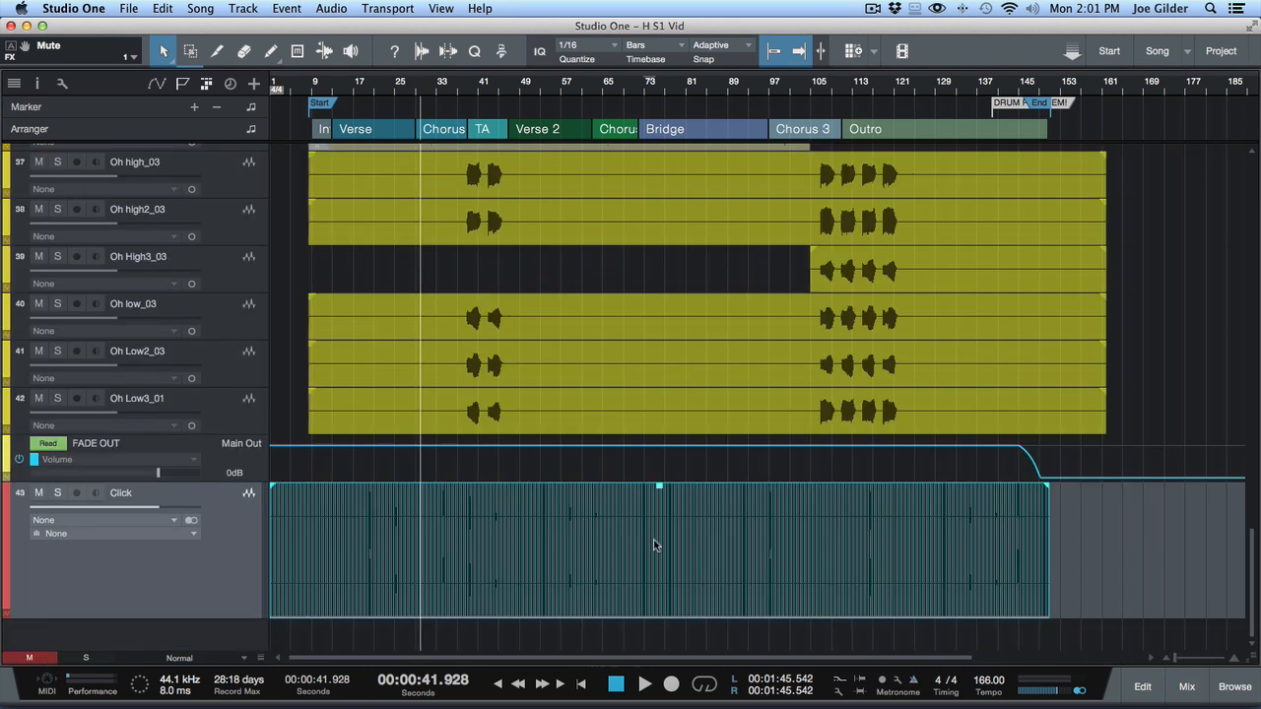
{"action": "left_click", "coordinate": [57, 492]}
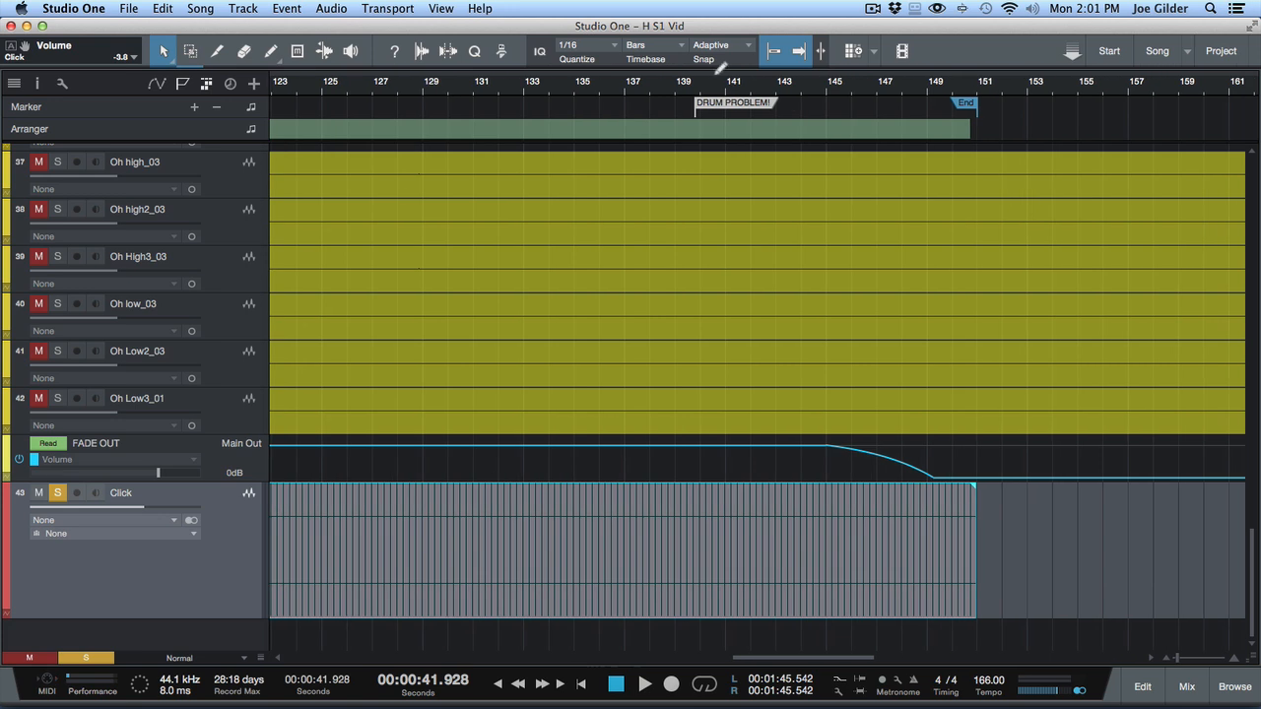
Step: Place the playhead at bar 137, clear solos in the console, and play back
{"action": "left_click", "coordinate": [695, 90]}
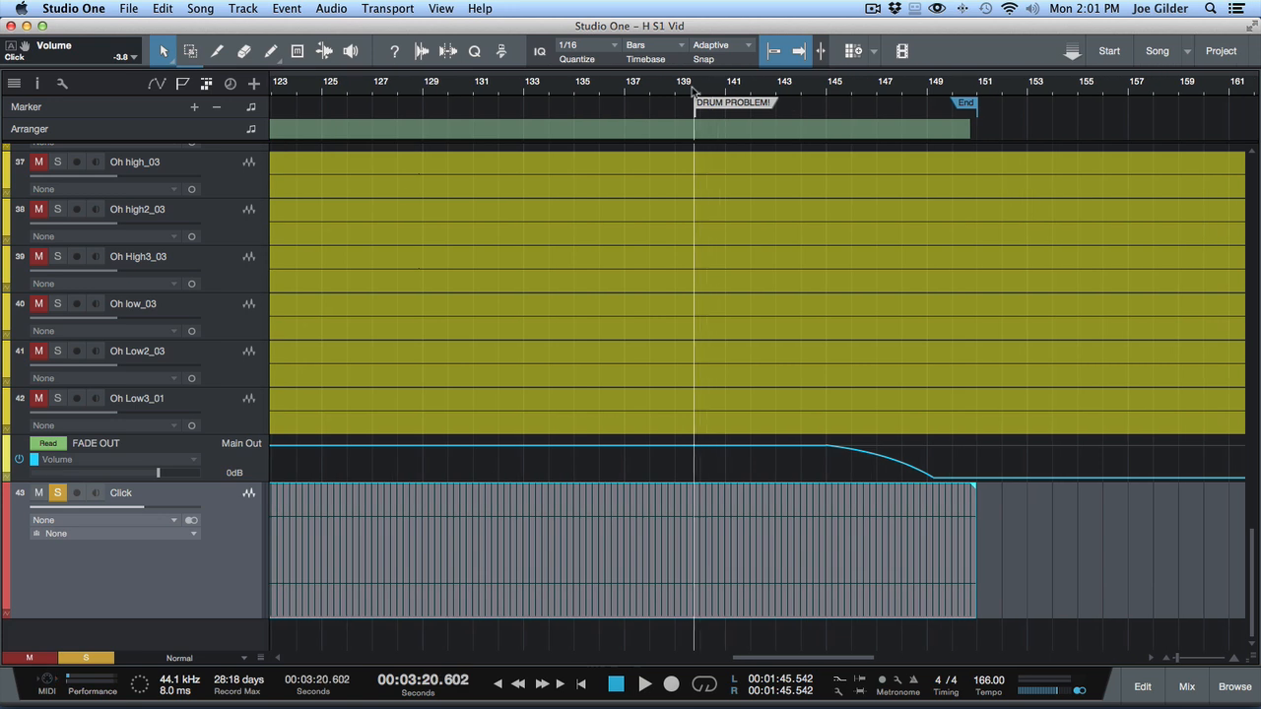
{"action": "left_click", "coordinate": [626, 82]}
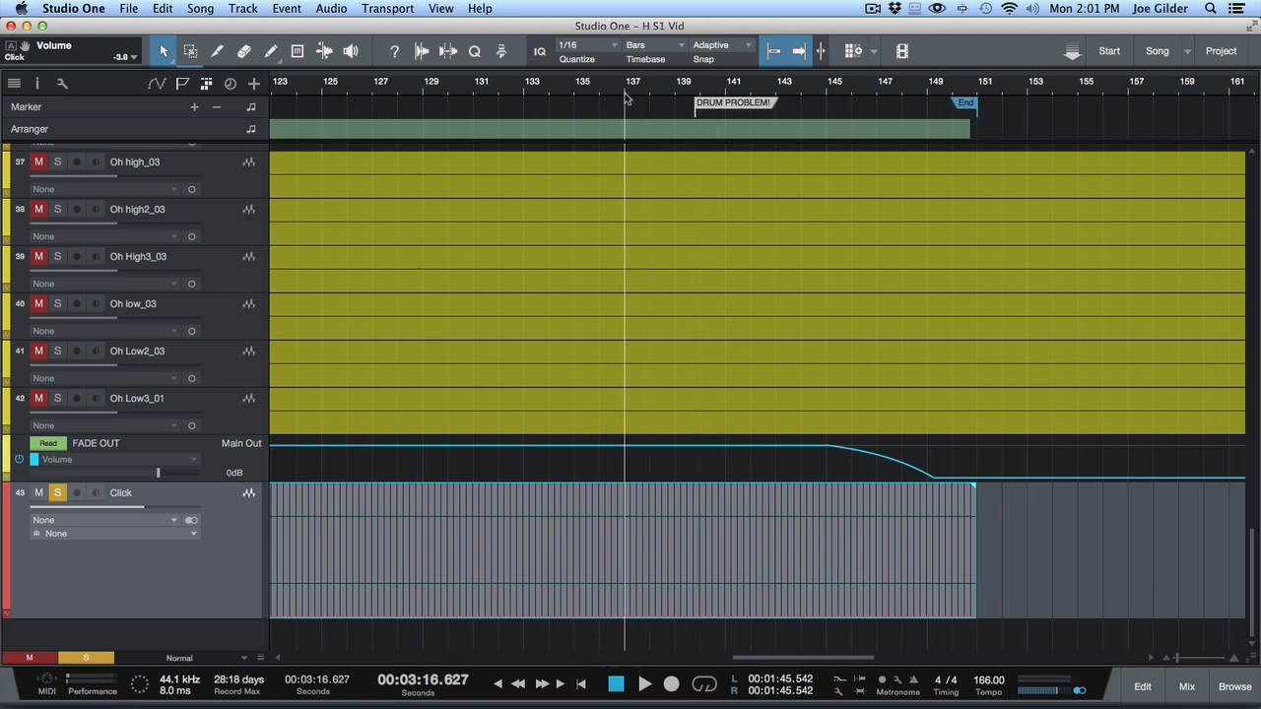
{"action": "left_click", "coordinate": [1187, 686]}
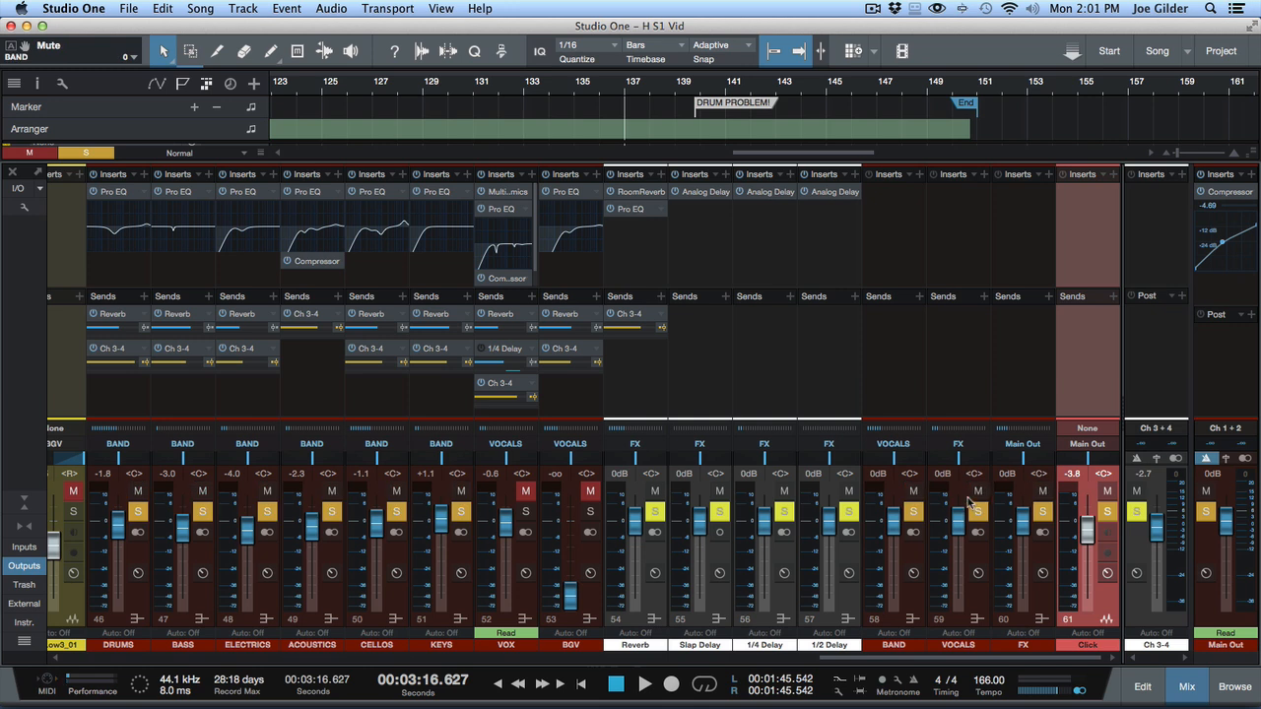
{"action": "left_click", "coordinate": [644, 683]}
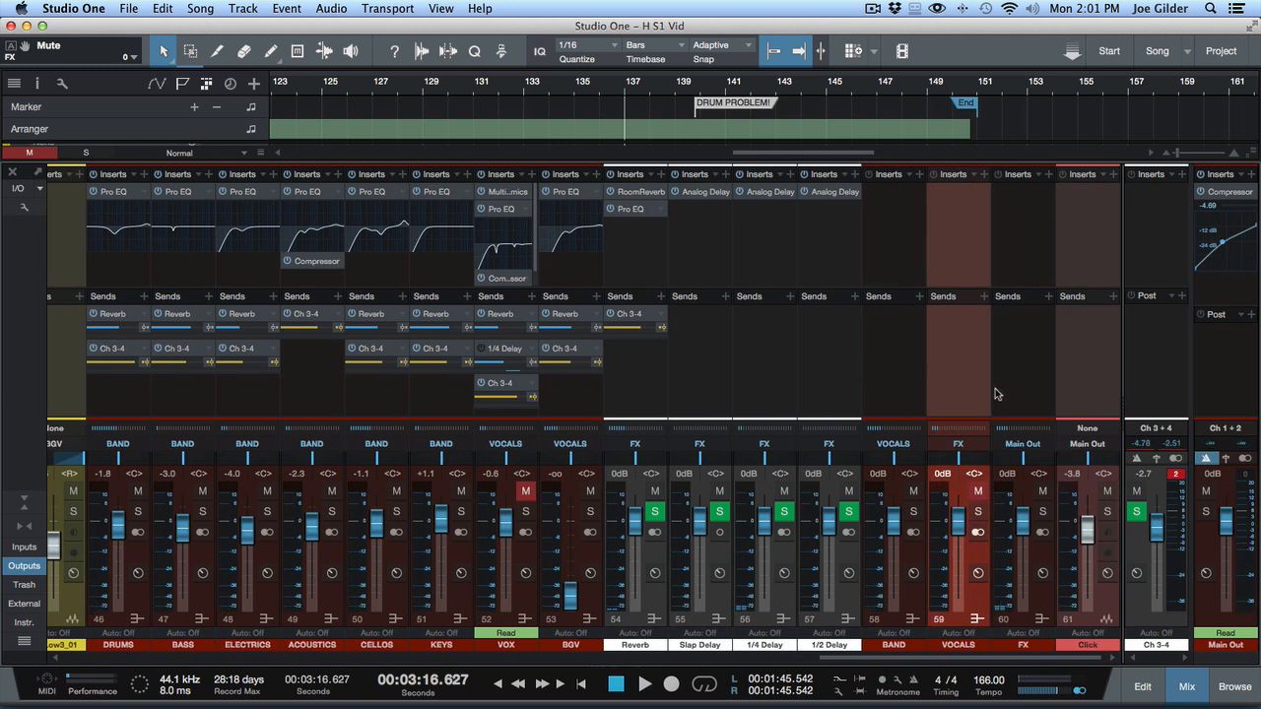
{"action": "left_click", "coordinate": [891, 427]}
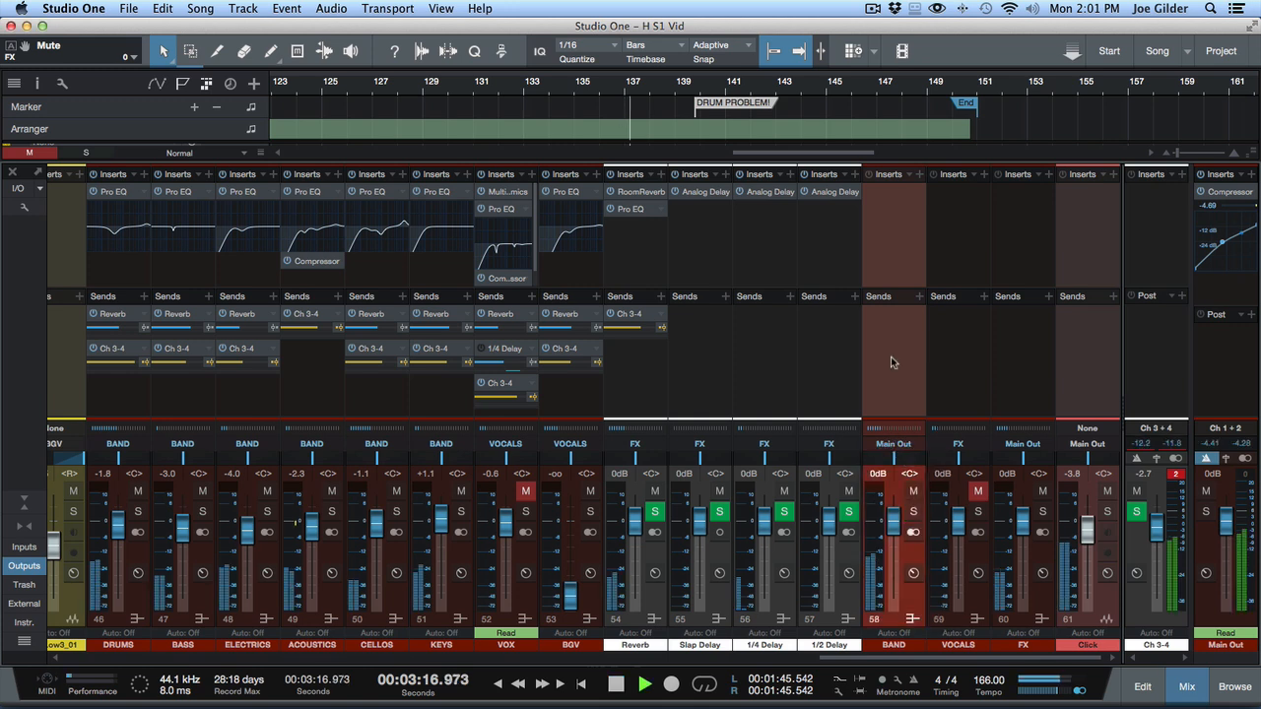
{"action": "left_click", "coordinate": [1141, 685]}
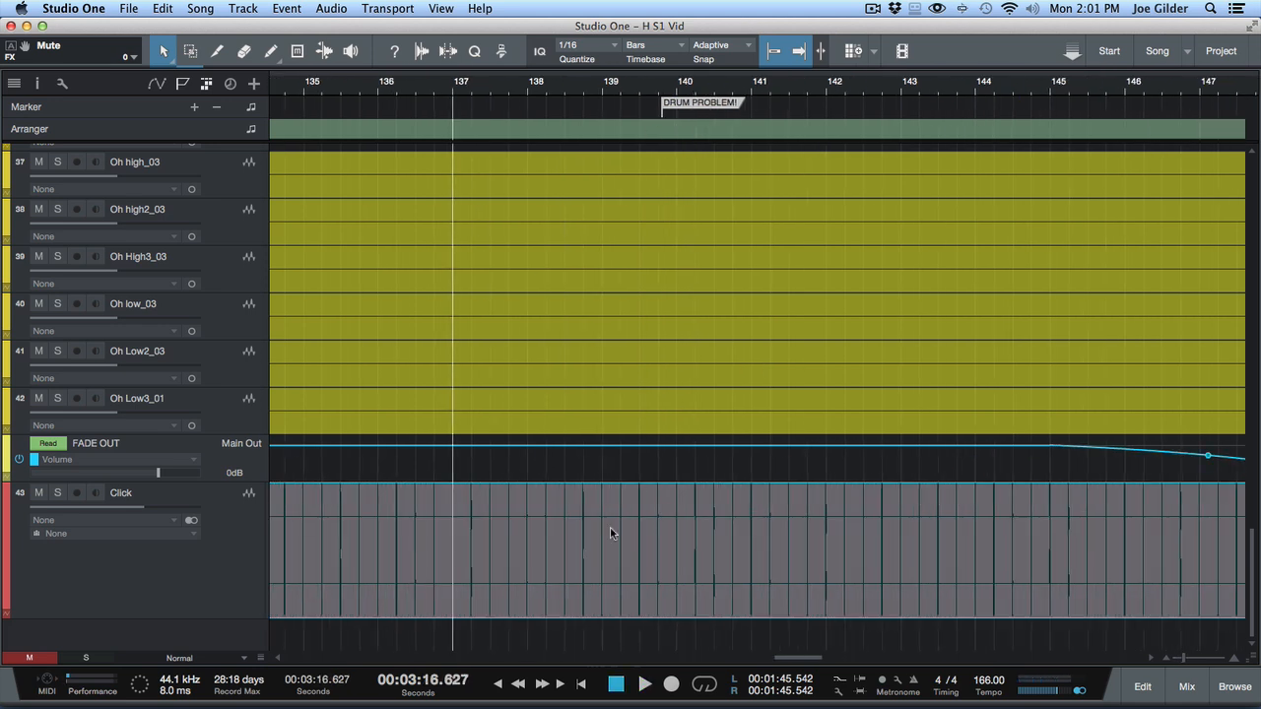
Step: Zoom to bar 139 and cut the click event there with the Split tool
{"action": "left_click", "coordinate": [645, 683]}
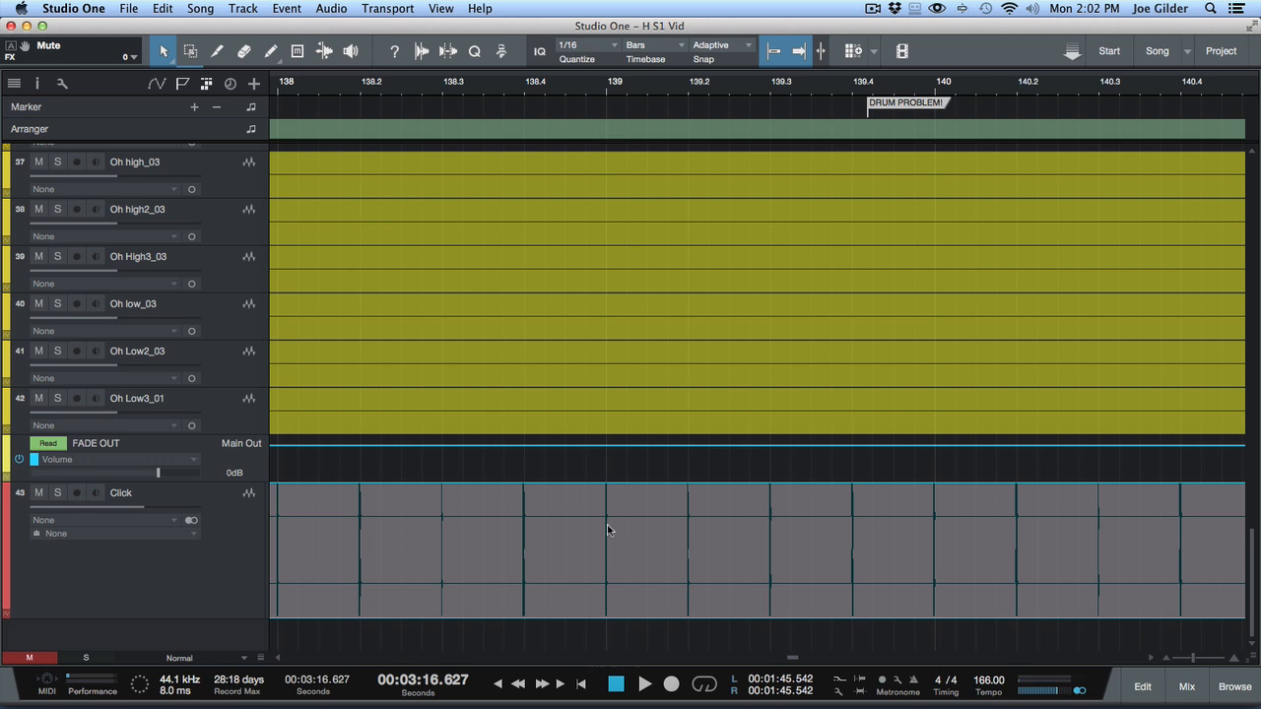
{"action": "left_click", "coordinate": [190, 50]}
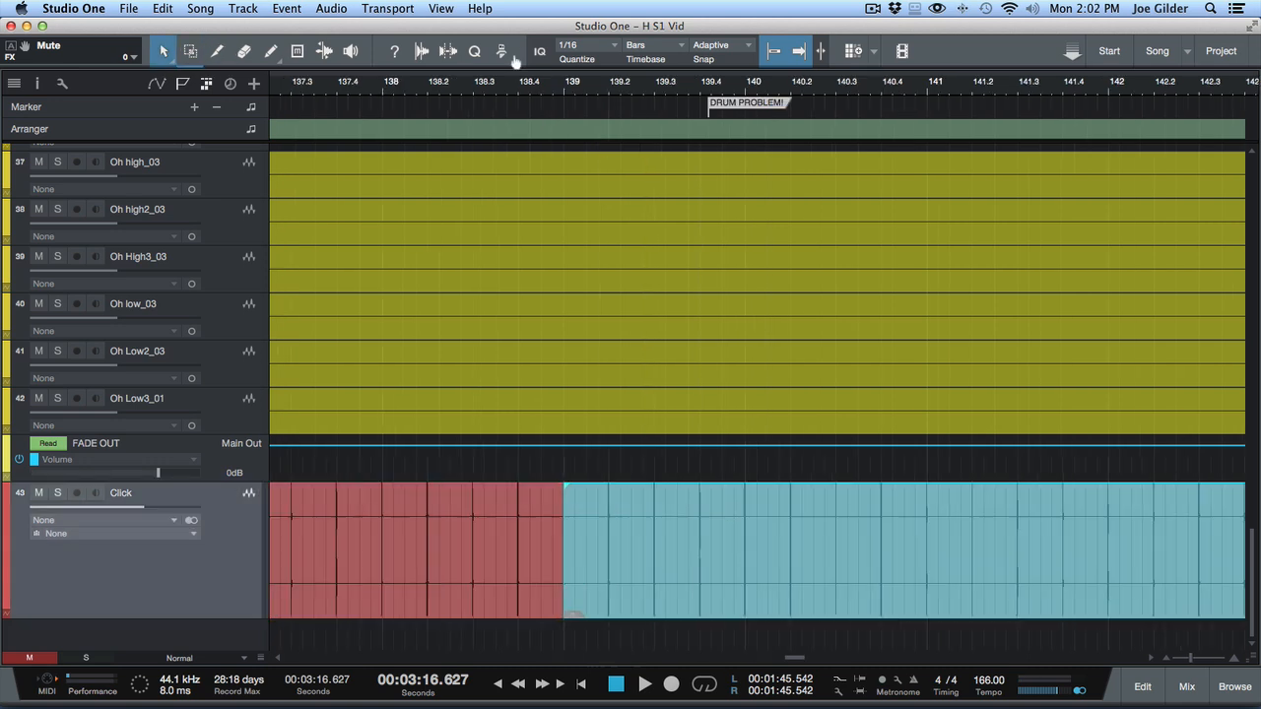
{"action": "left_click", "coordinate": [644, 684]}
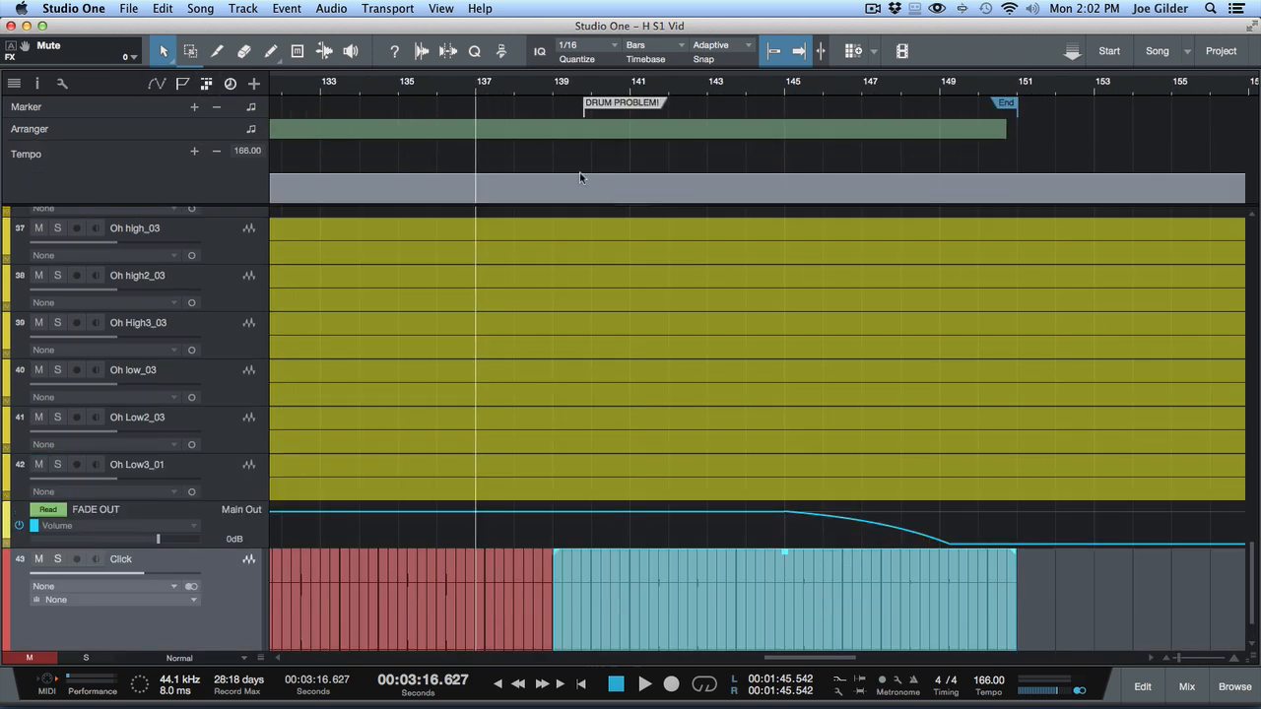
{"action": "mouse_move", "coordinate": [254, 101]}
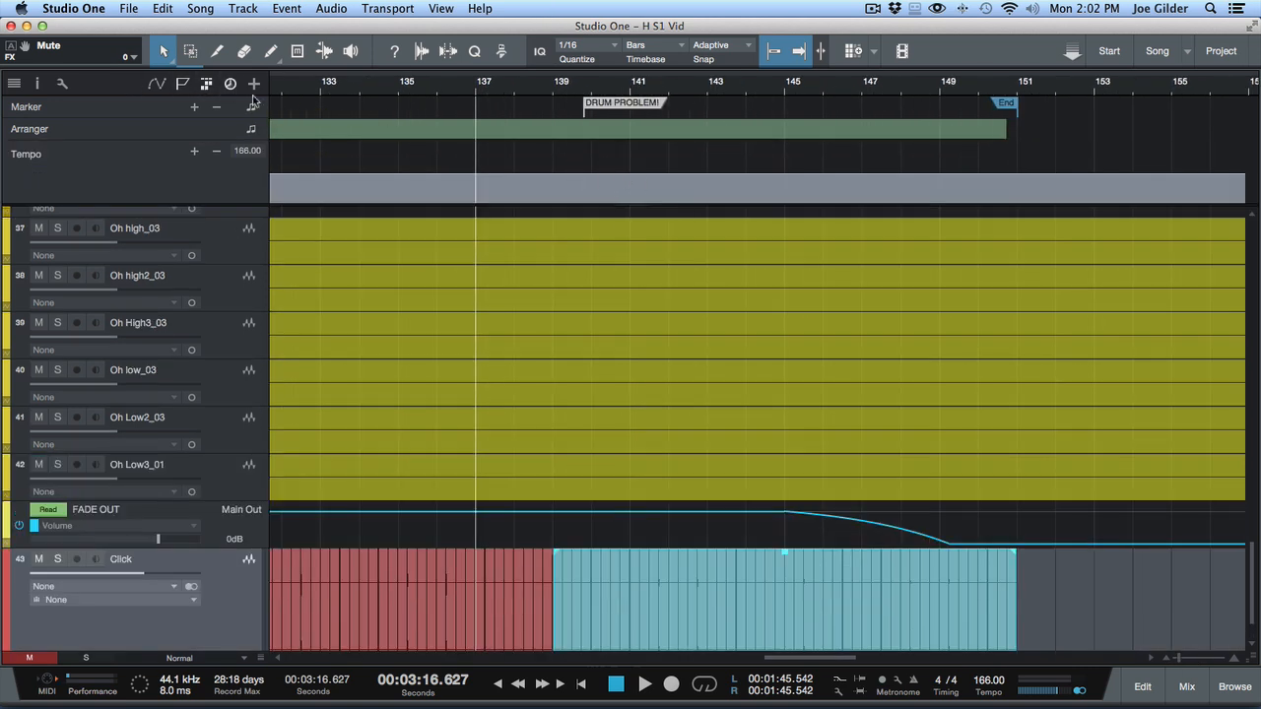
Step: Scroll the arrangement while hiding the tempo track
{"action": "scroll", "scroll_direction": "down", "scroll_amount": 3}
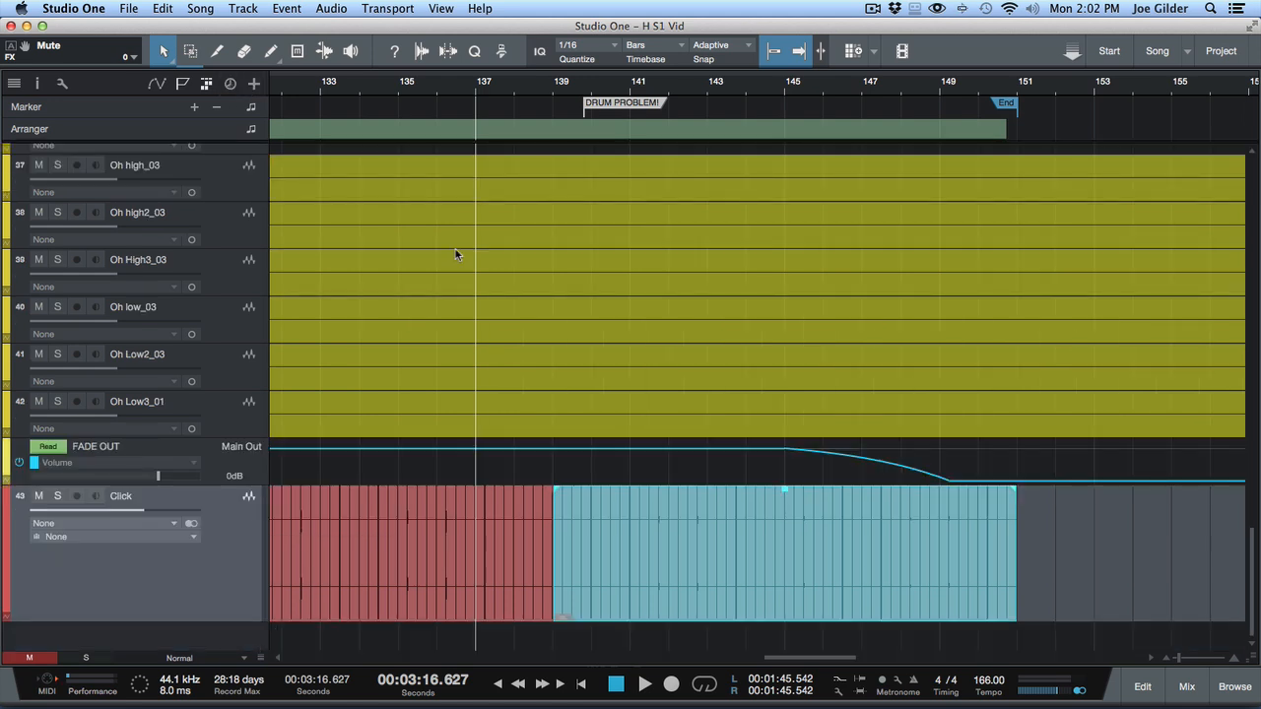
{"action": "mouse_move", "coordinate": [640, 412]}
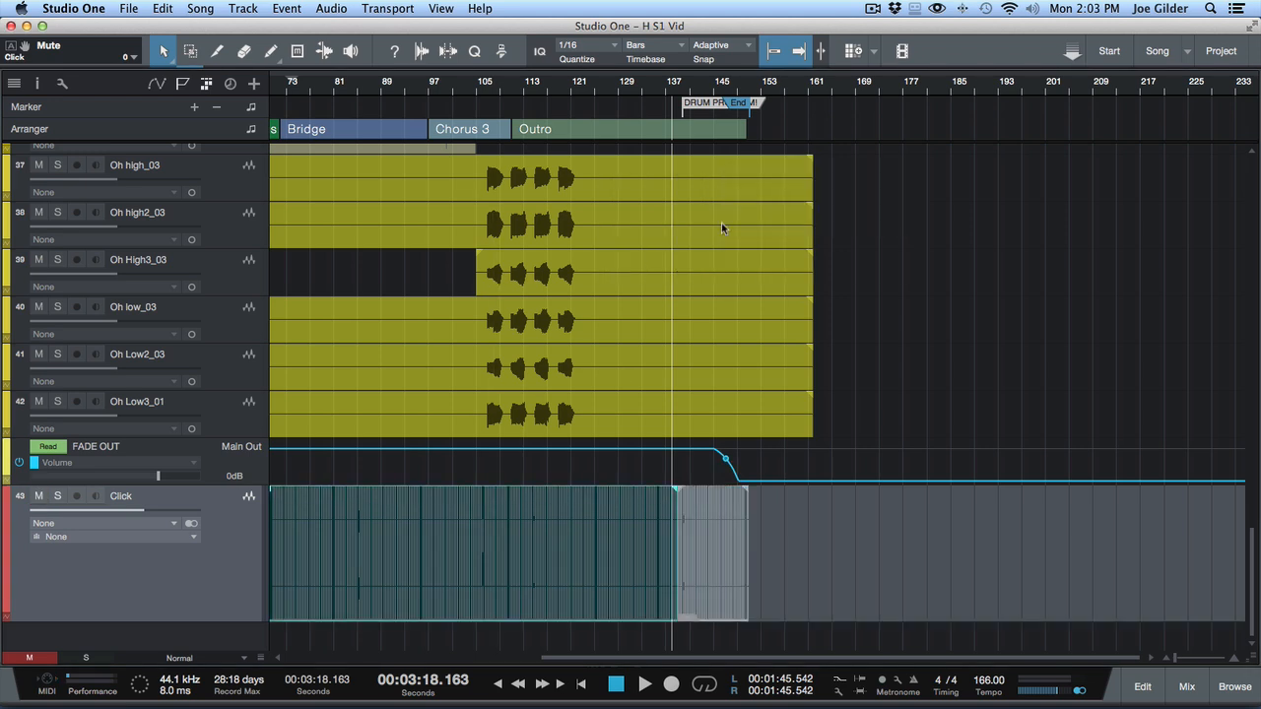
{"action": "mouse_move", "coordinate": [578, 360]}
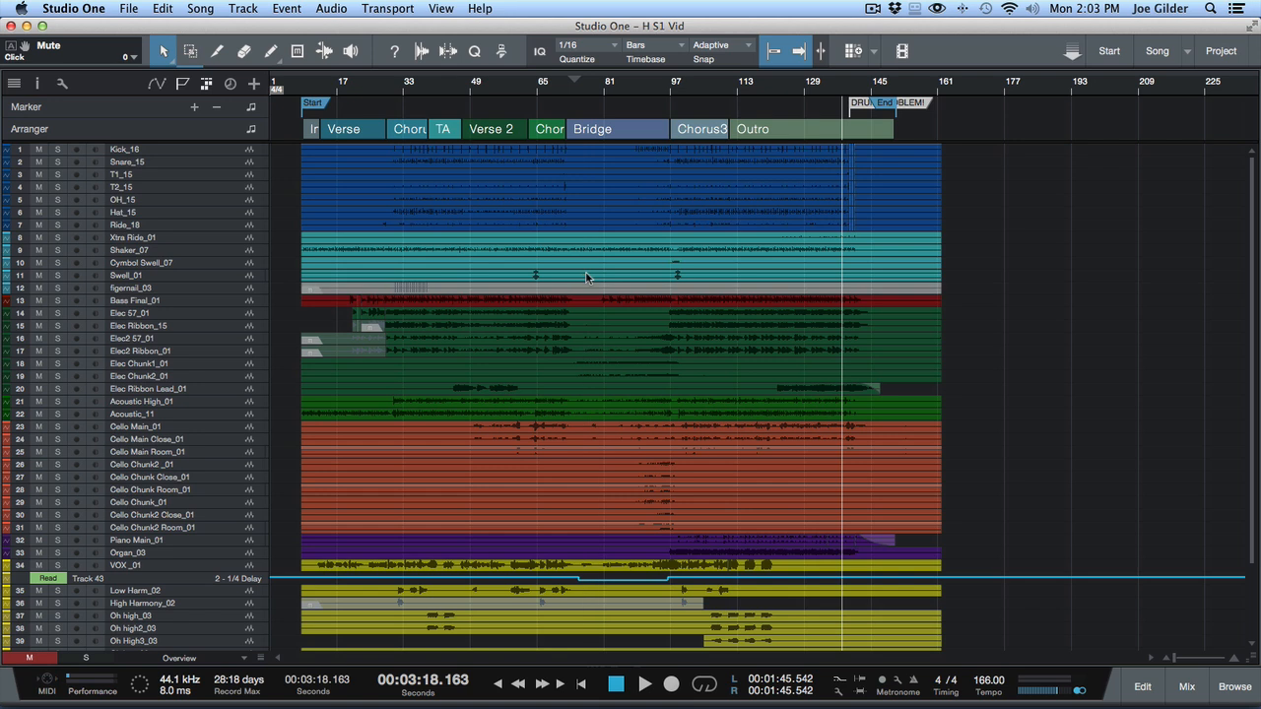
{"action": "mouse_move", "coordinate": [808, 194]}
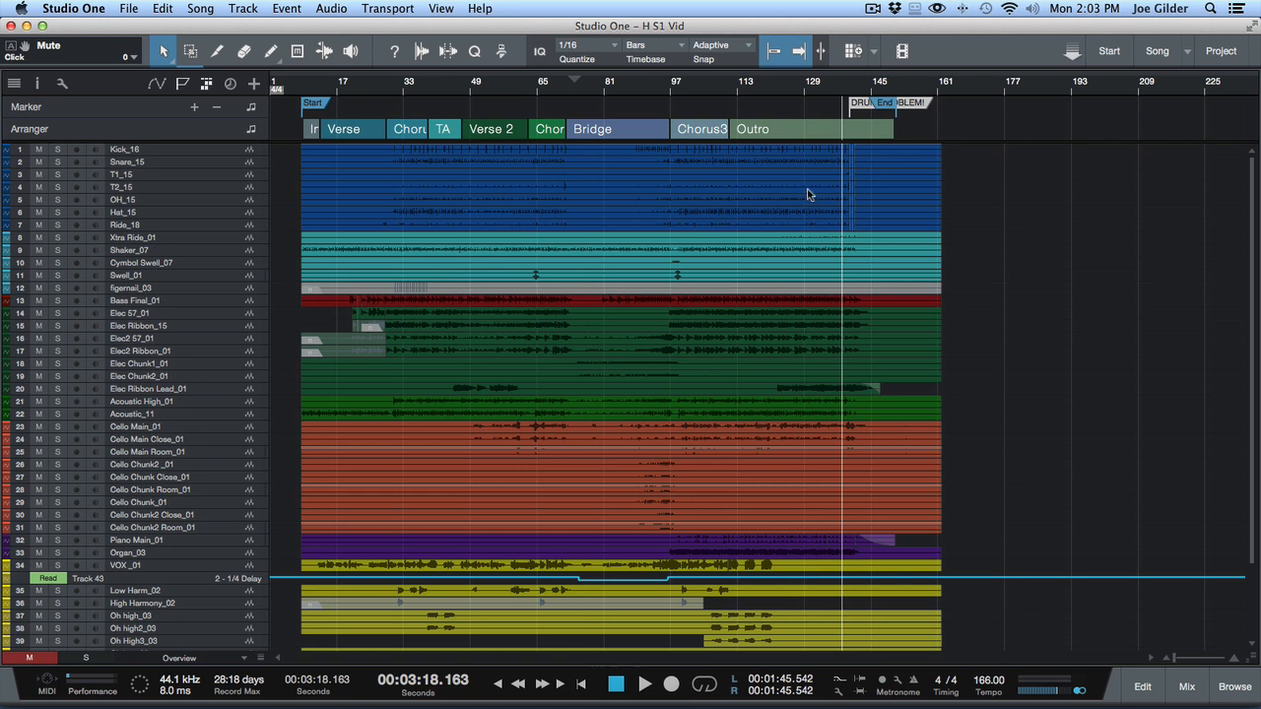